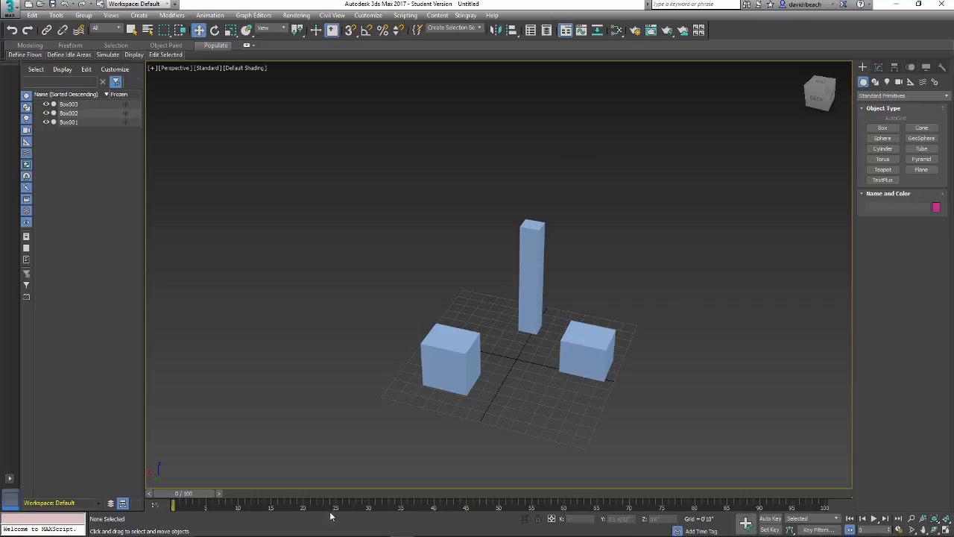
Scrub the timeline to preview the left cube's rotation, then return to the first frame
drag(173, 507, 348, 507)
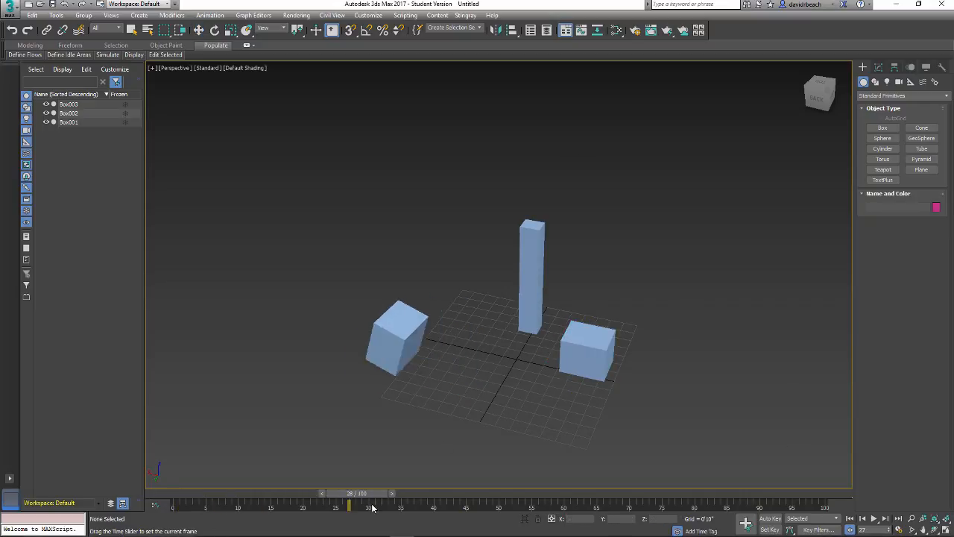
drag(349, 505, 538, 505)
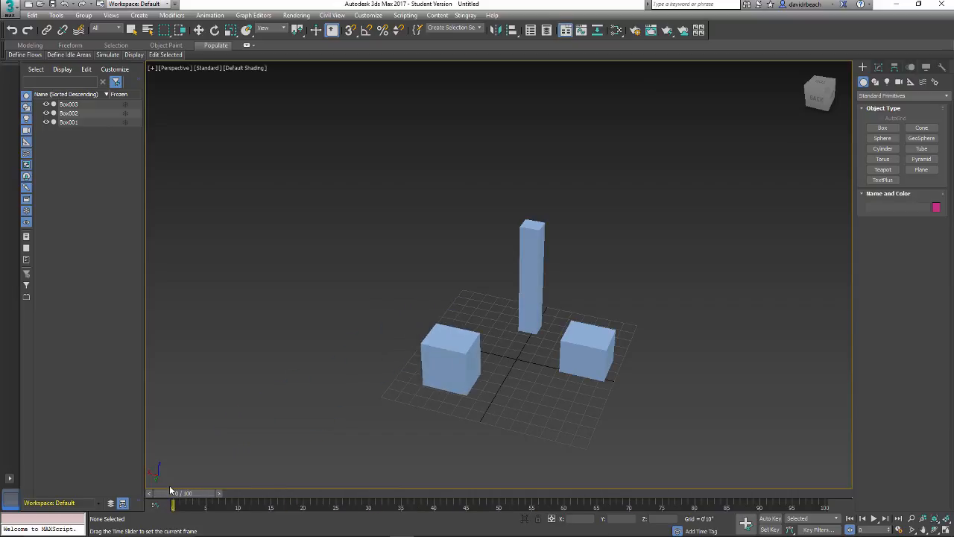
drag(173, 505, 454, 505)
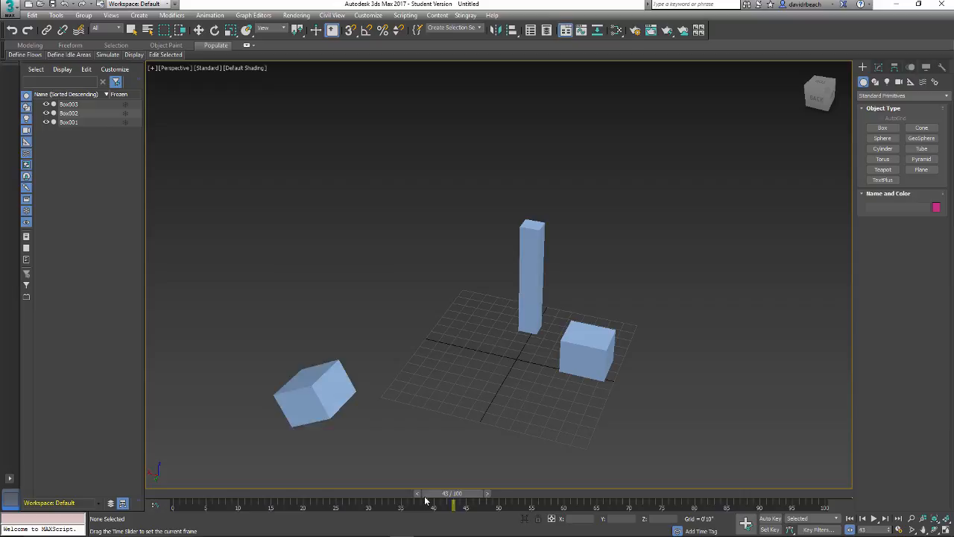
drag(453, 506, 173, 505)
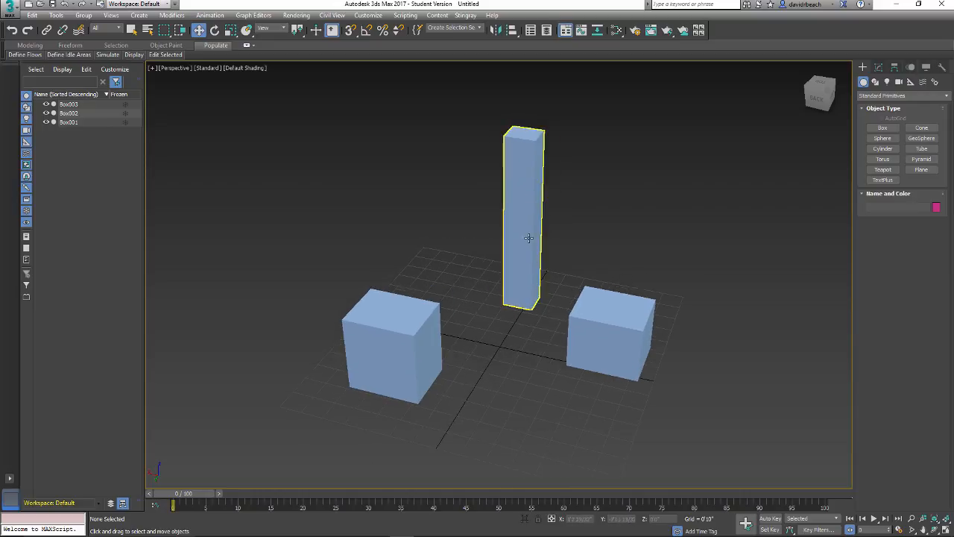
click(483, 348)
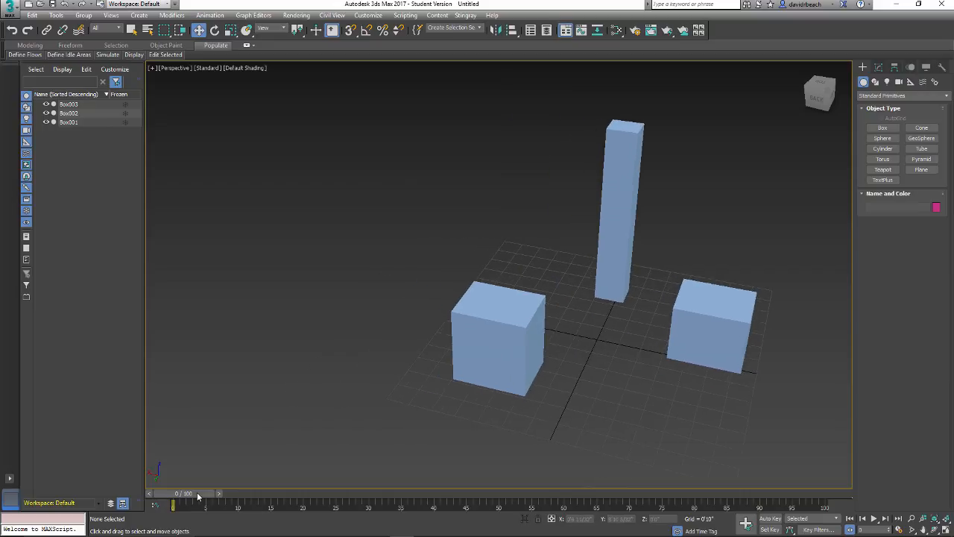
drag(173, 505, 434, 506)
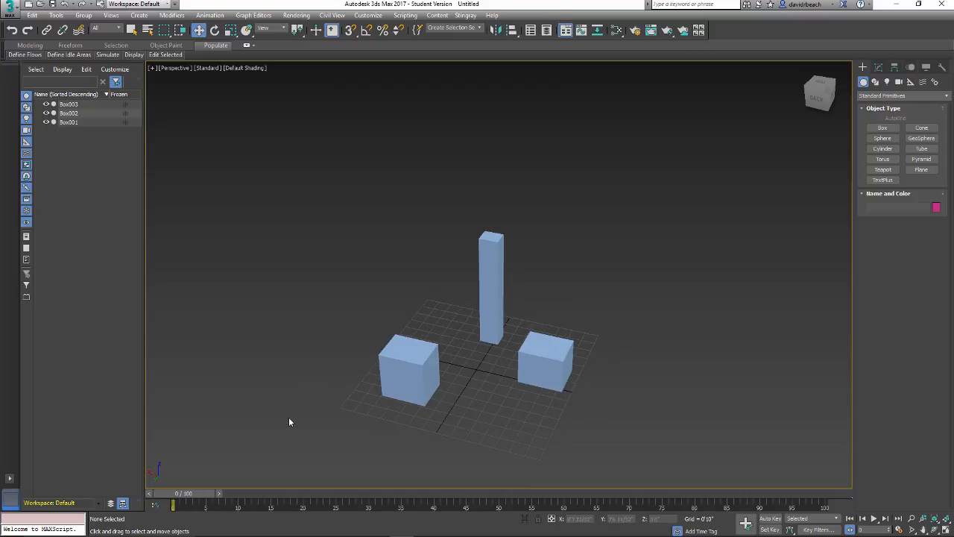
mouse_move(280, 331)
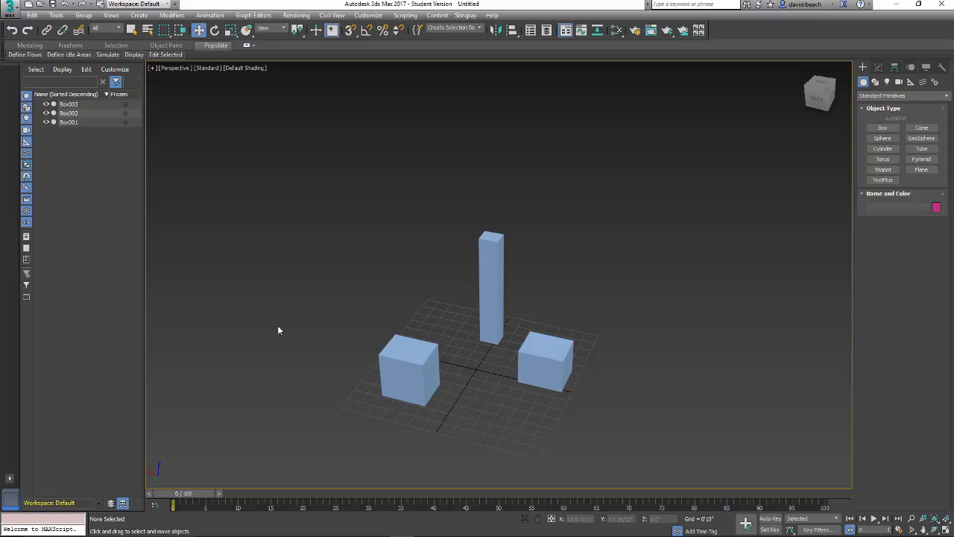
mouse_move(511, 162)
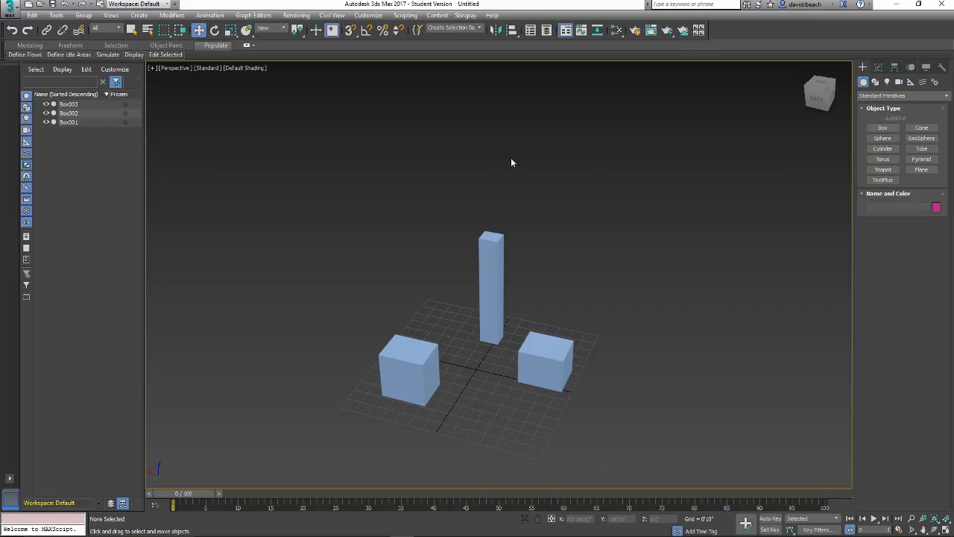
mouse_move(735, 383)
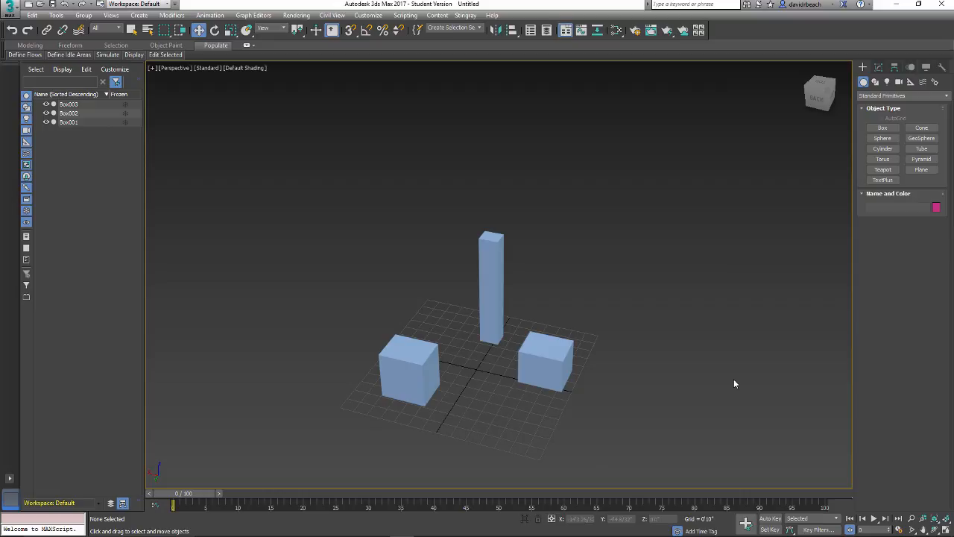
mouse_move(751, 307)
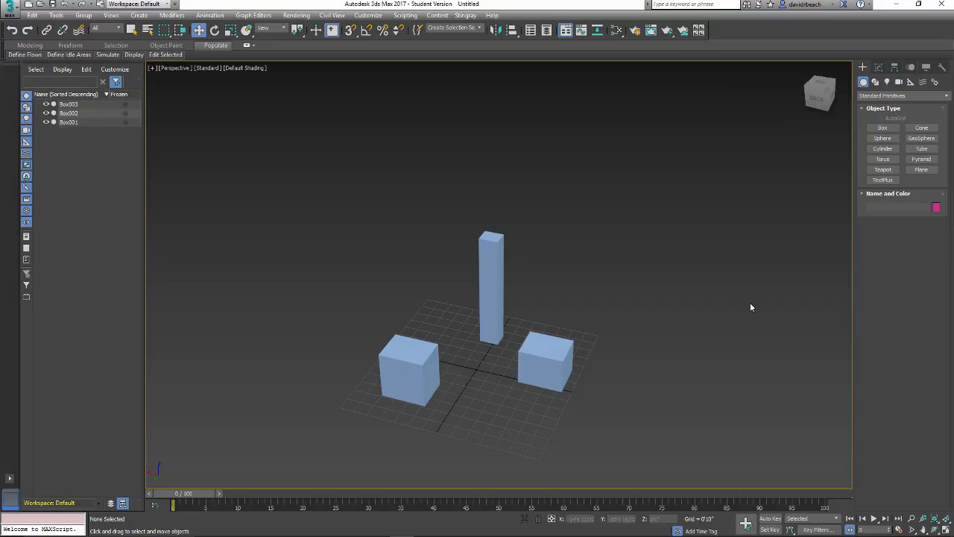
mouse_move(483, 209)
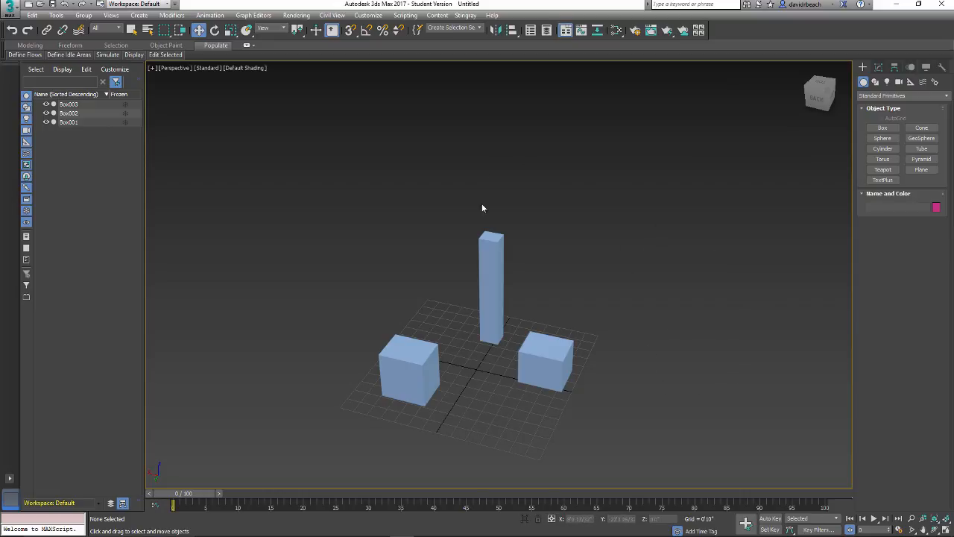
mouse_move(651, 368)
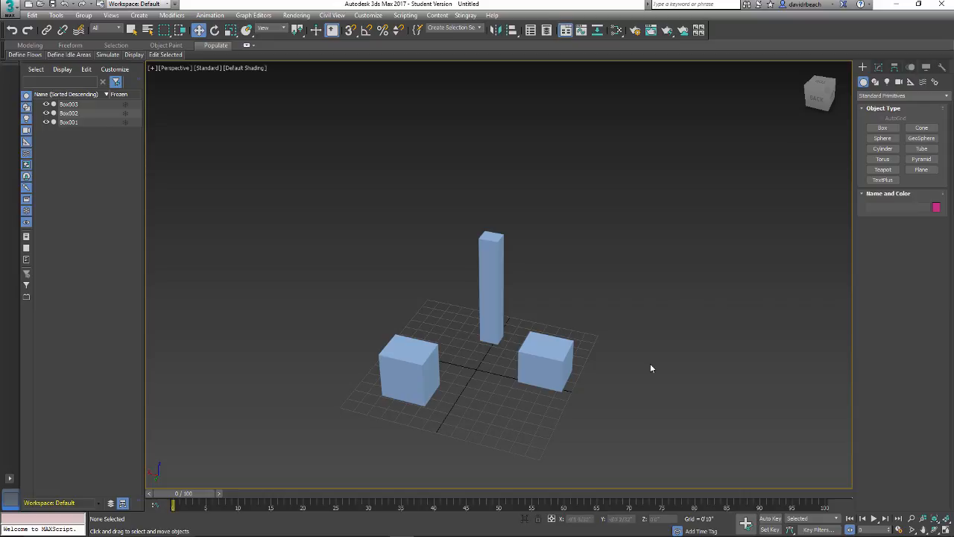
mouse_move(683, 307)
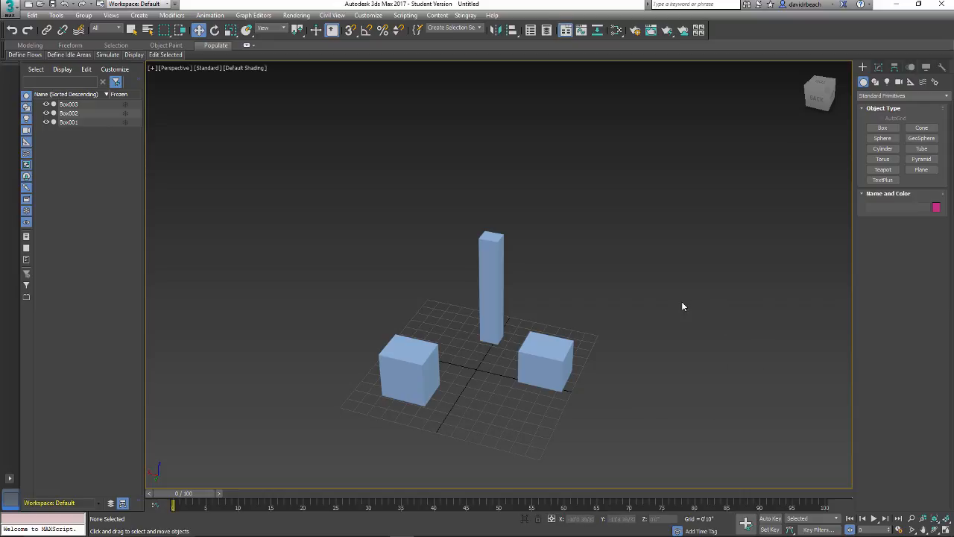
mouse_move(671, 310)
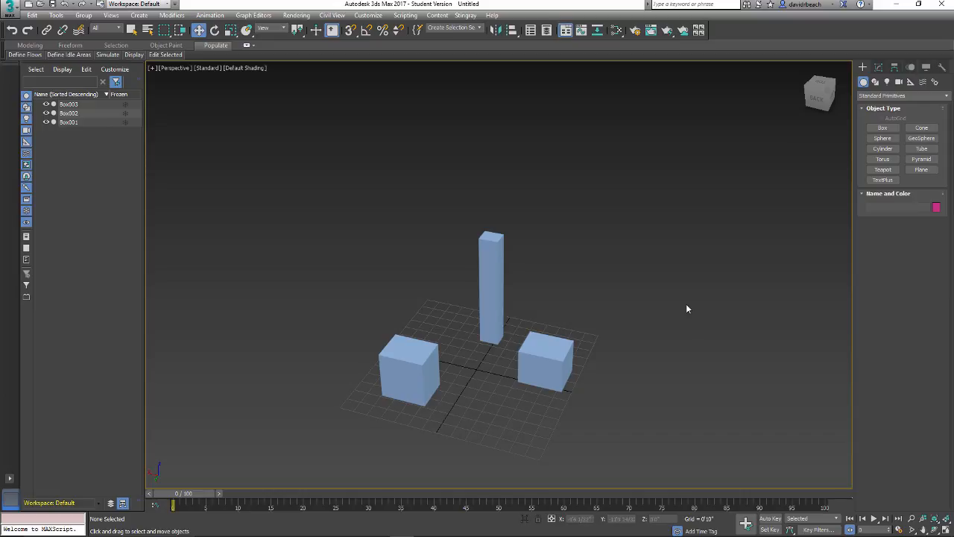
mouse_move(510, 109)
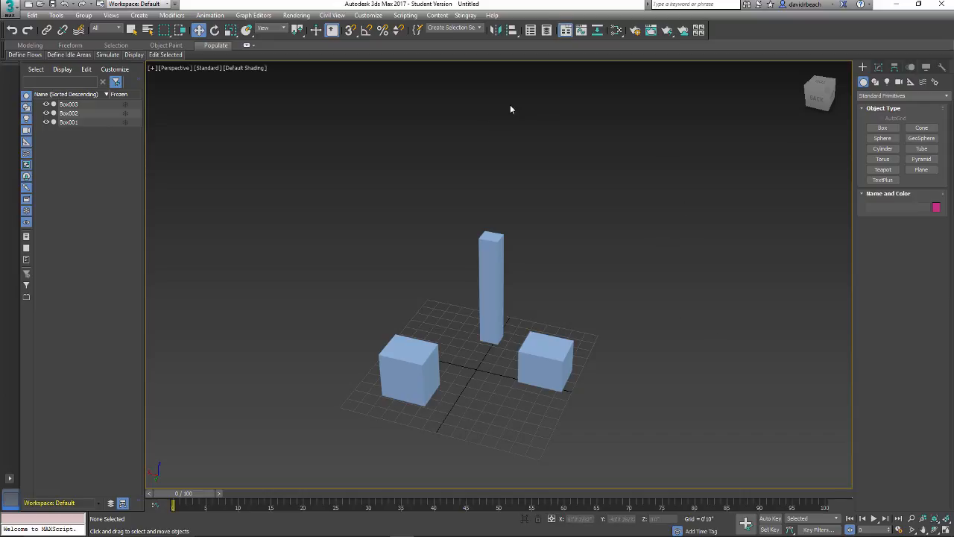
mouse_move(231, 222)
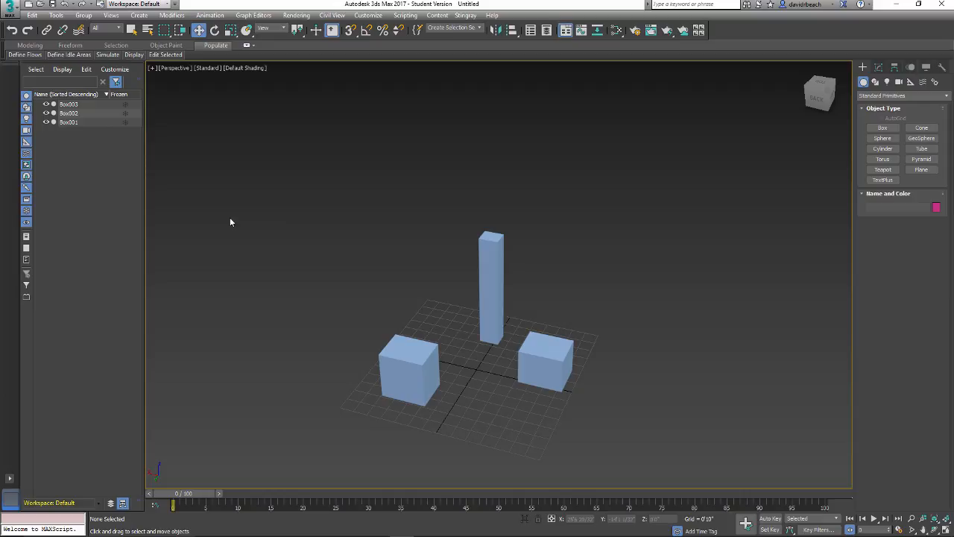
mouse_move(444, 433)
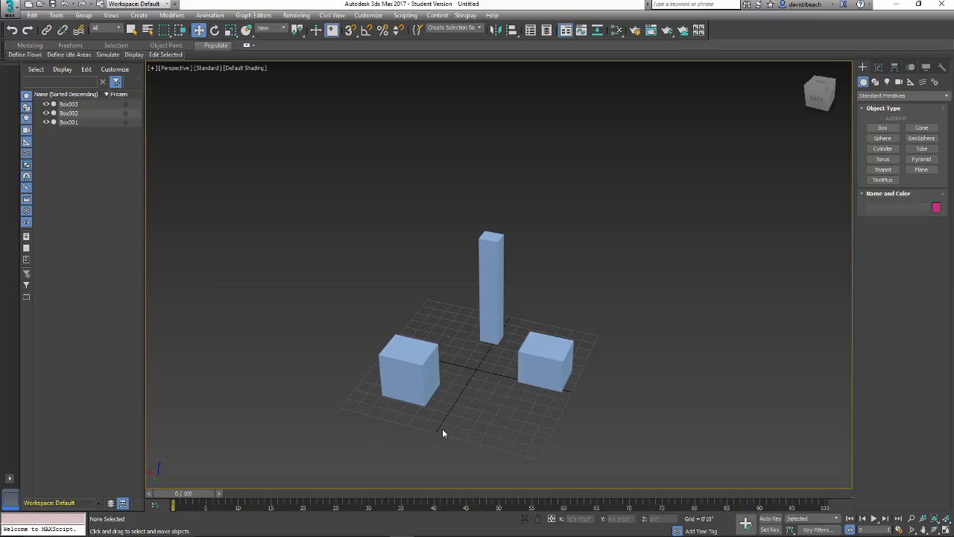
mouse_move(790, 391)
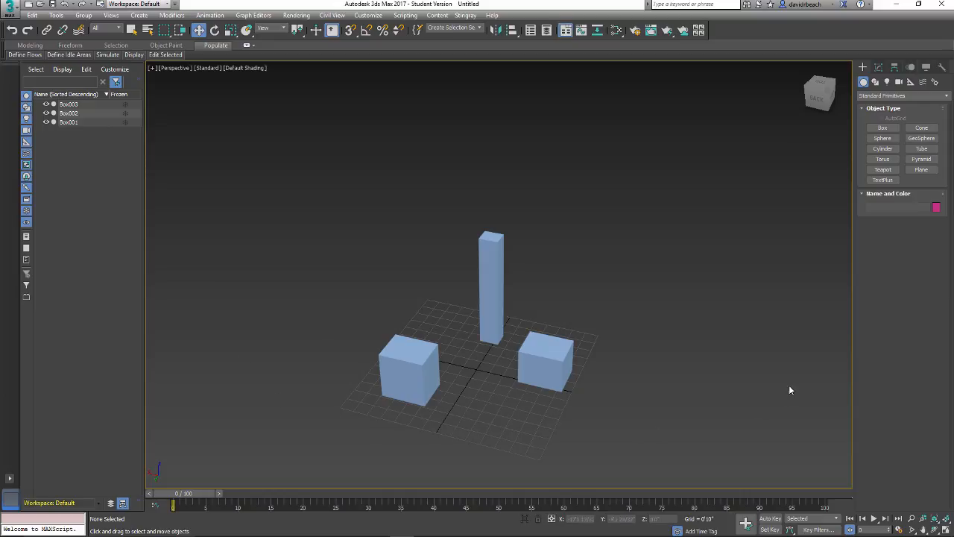
mouse_move(787, 337)
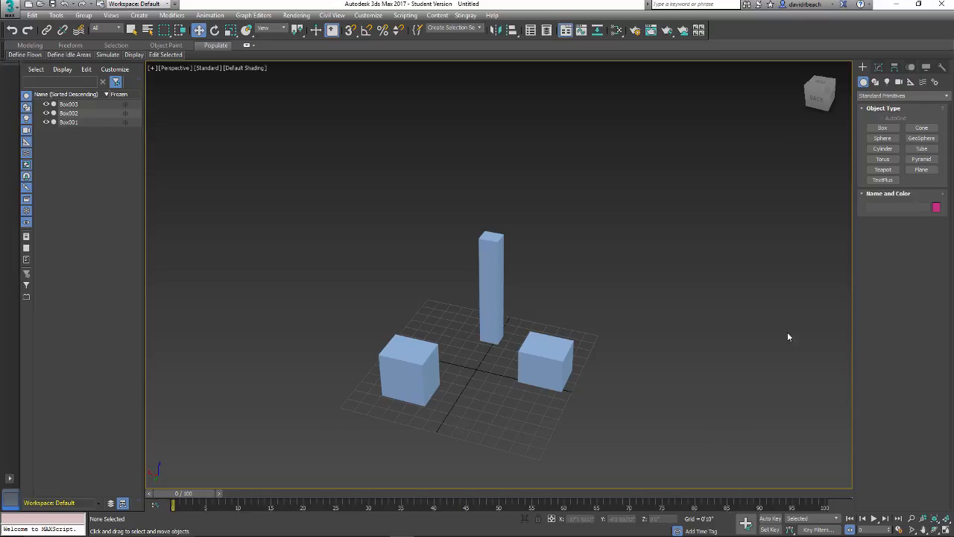
mouse_move(731, 408)
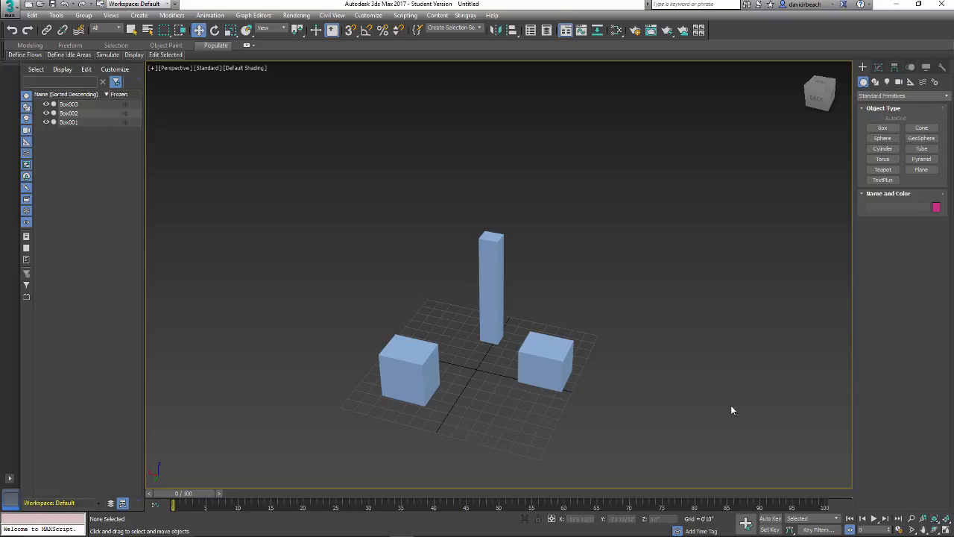
mouse_move(766, 334)
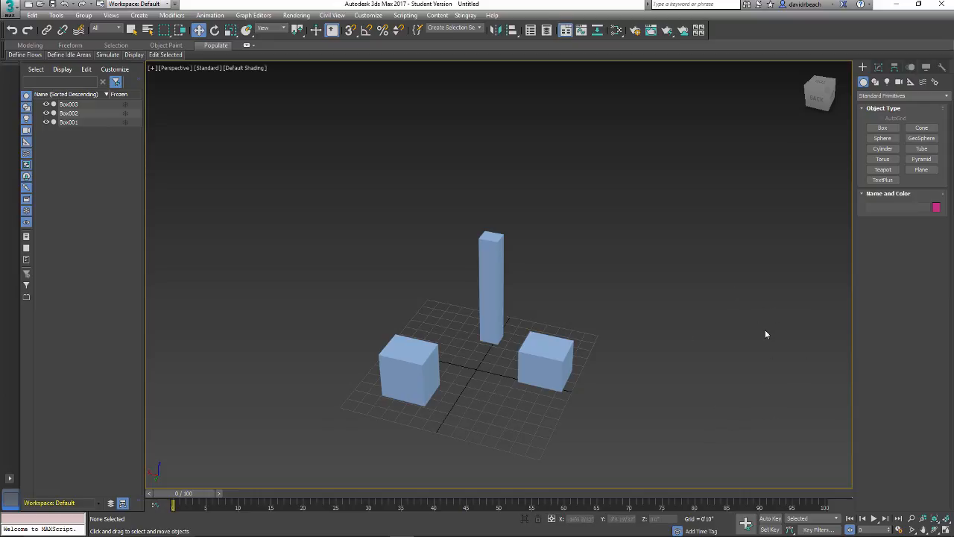
mouse_move(757, 352)
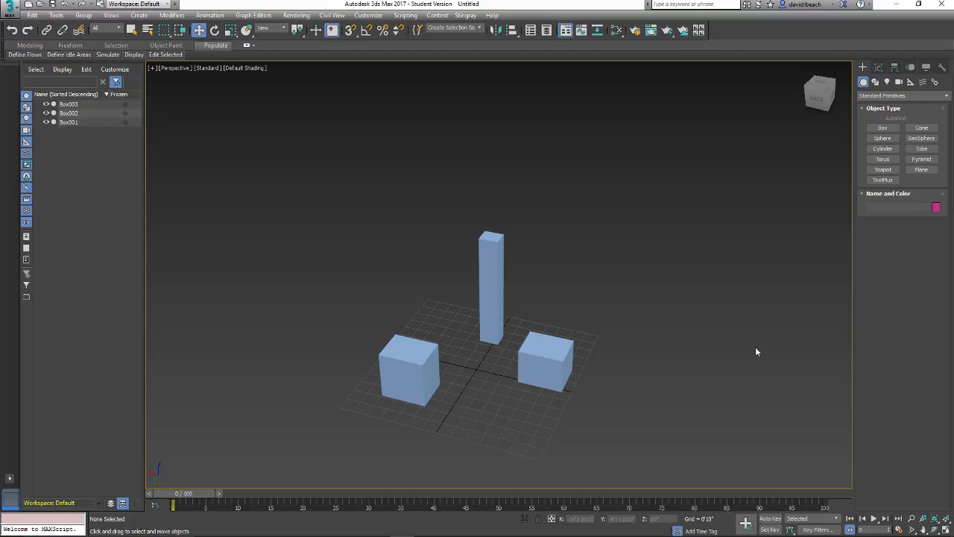
mouse_move(751, 351)
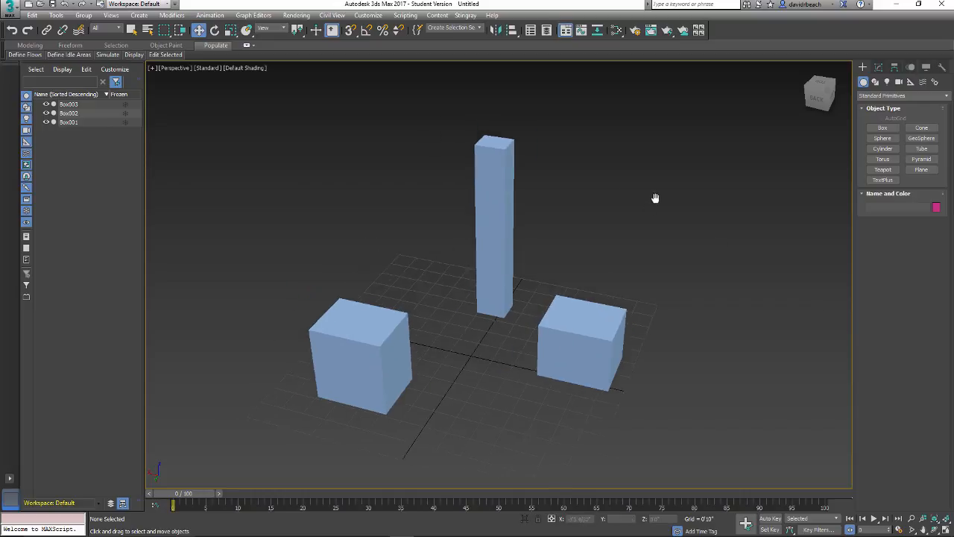
Move the tall bar onto the top of the left cube and start moving the right cube toward it
drag(656, 196, 710, 276)
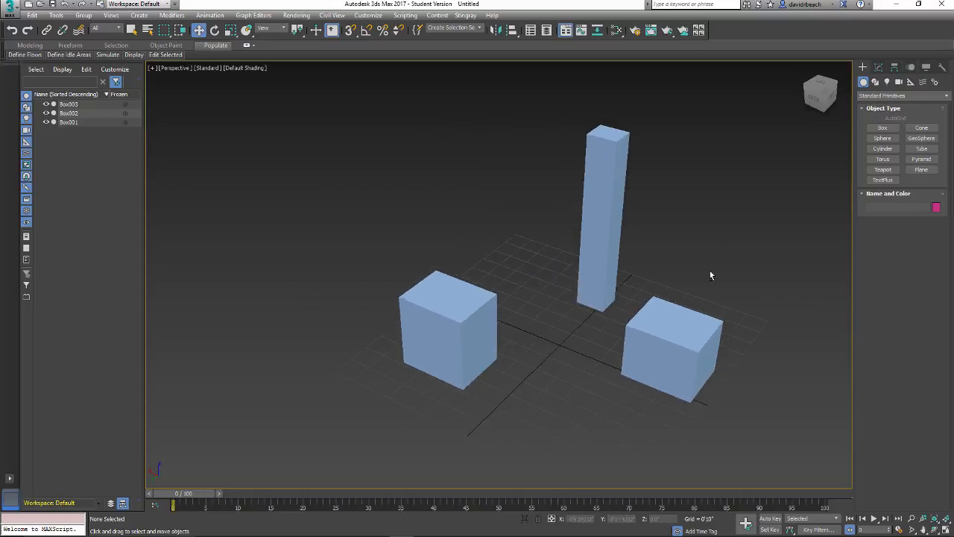
click(608, 224)
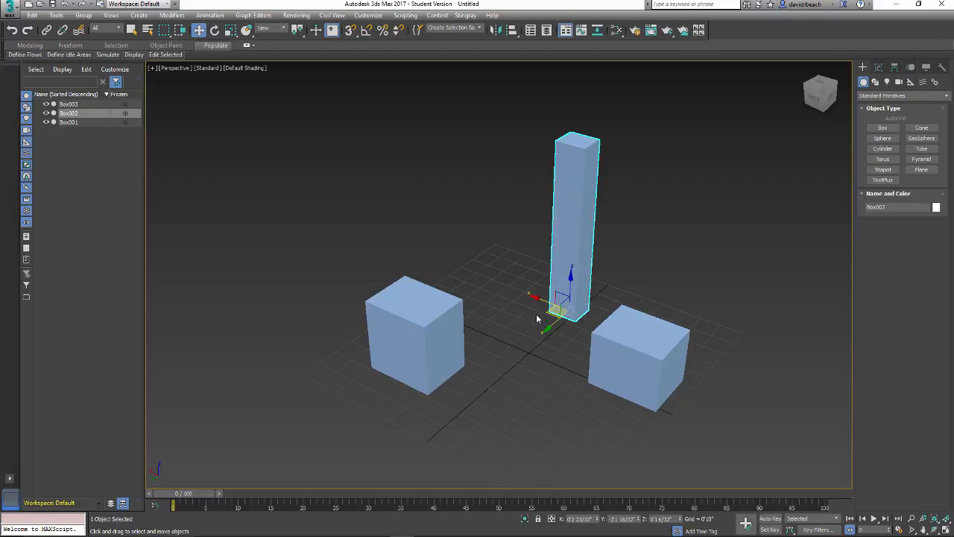
drag(569, 298, 414, 358)
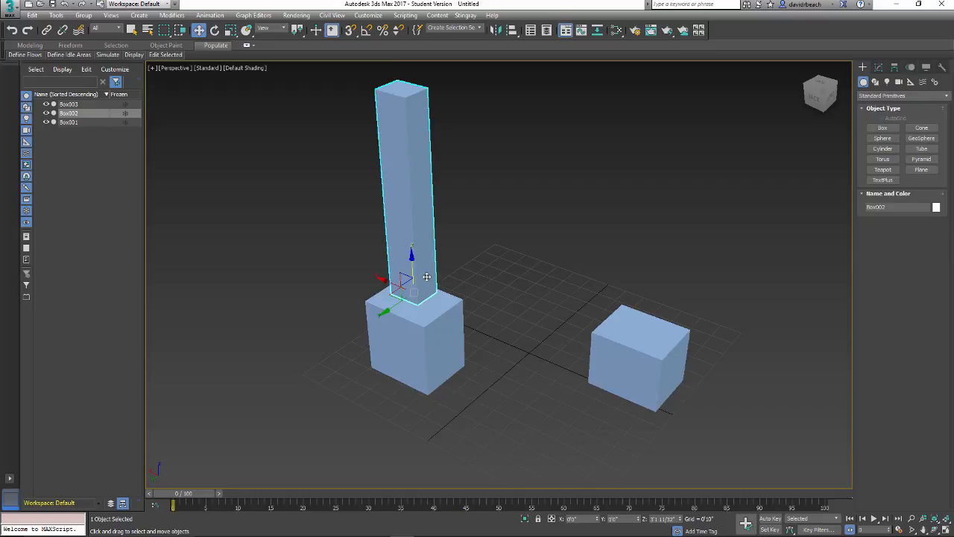
click(638, 358)
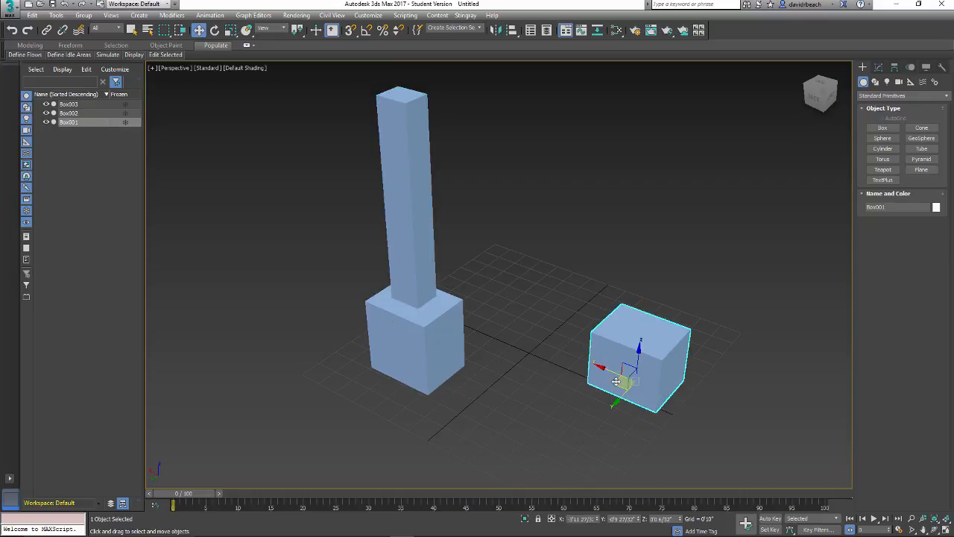
drag(617, 382, 400, 367)
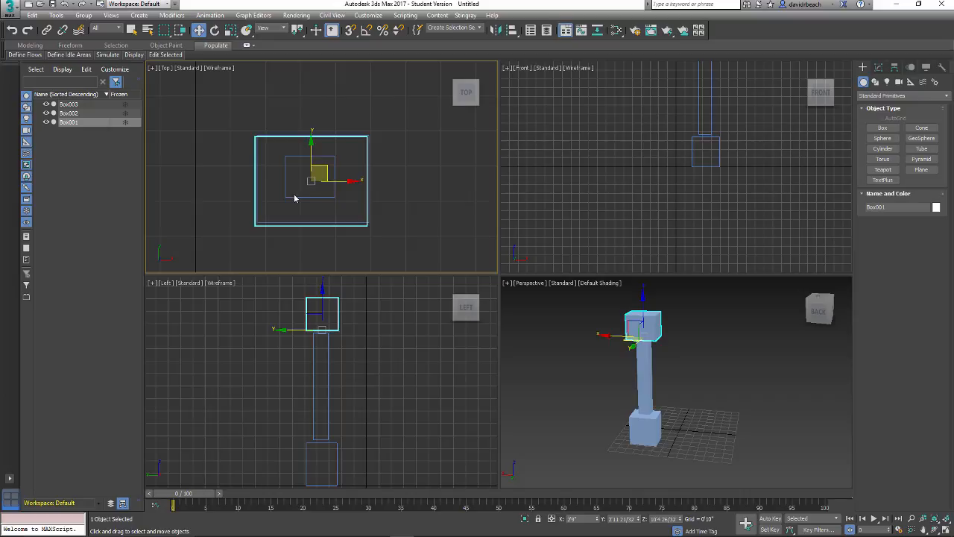
mouse_move(325, 167)
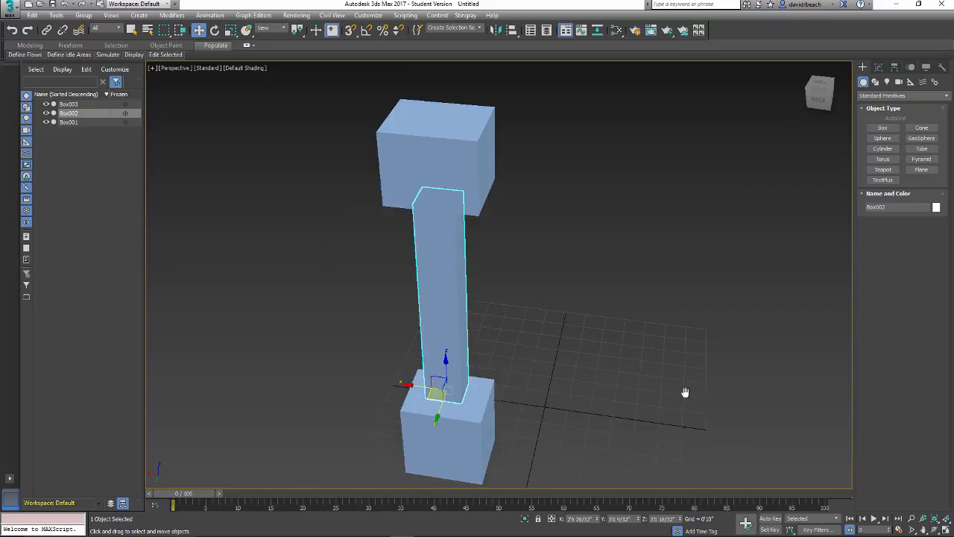
drag(684, 391, 637, 421)
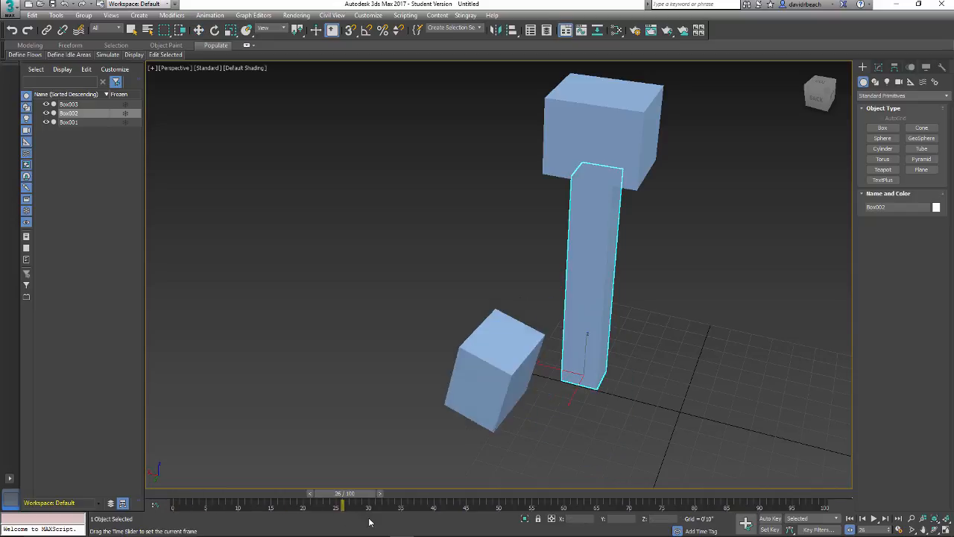
drag(343, 504, 173, 503)
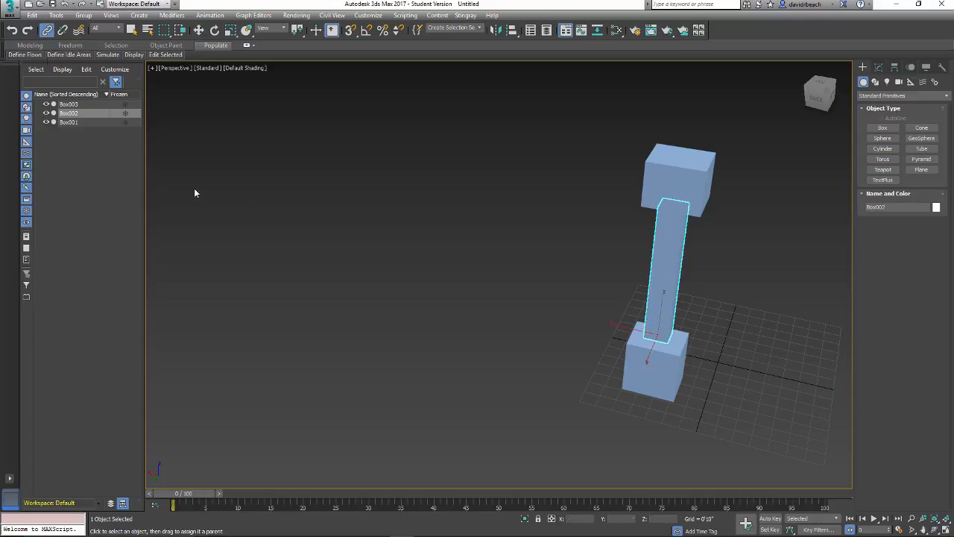
mouse_move(661, 268)
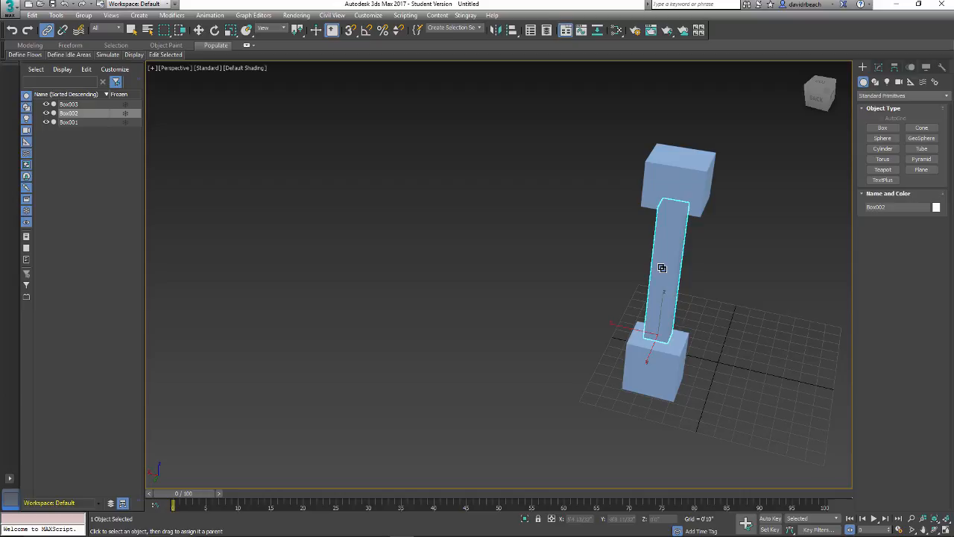
mouse_move(614, 262)
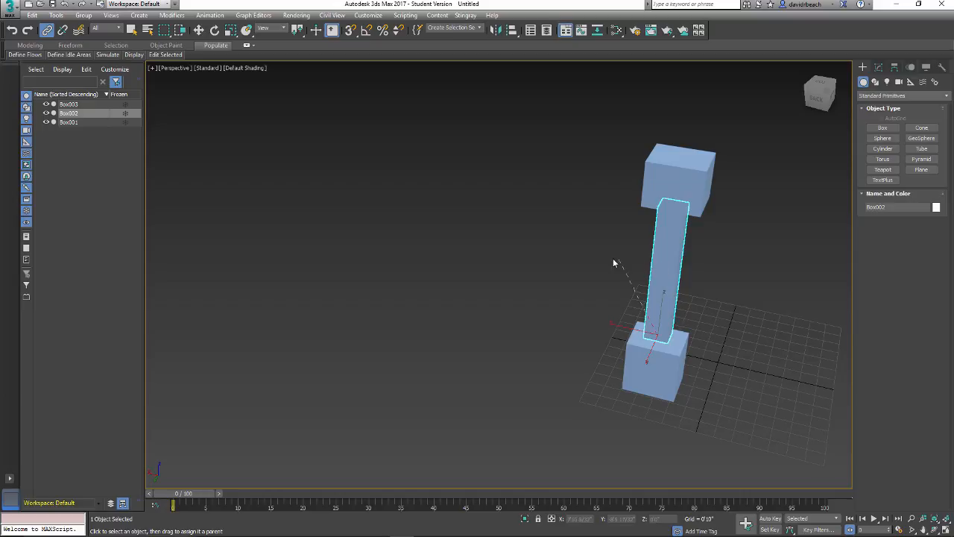
mouse_move(632, 378)
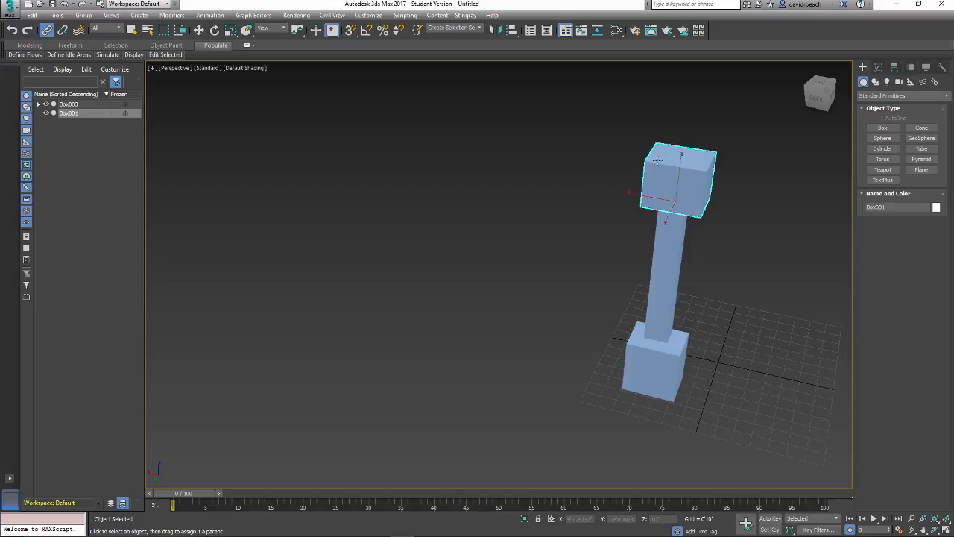
Make the head box a child of the bar with Select and Link
click(660, 289)
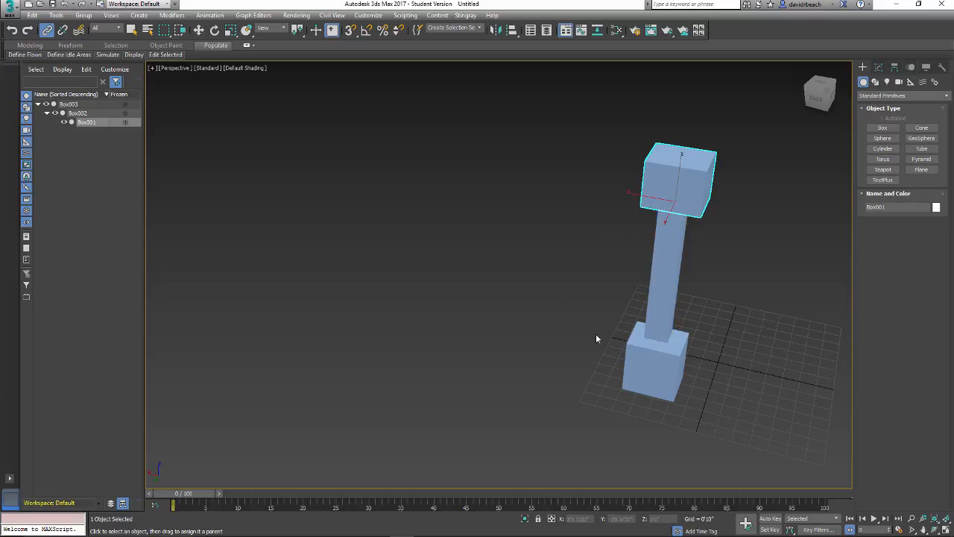
drag(176, 492, 207, 491)
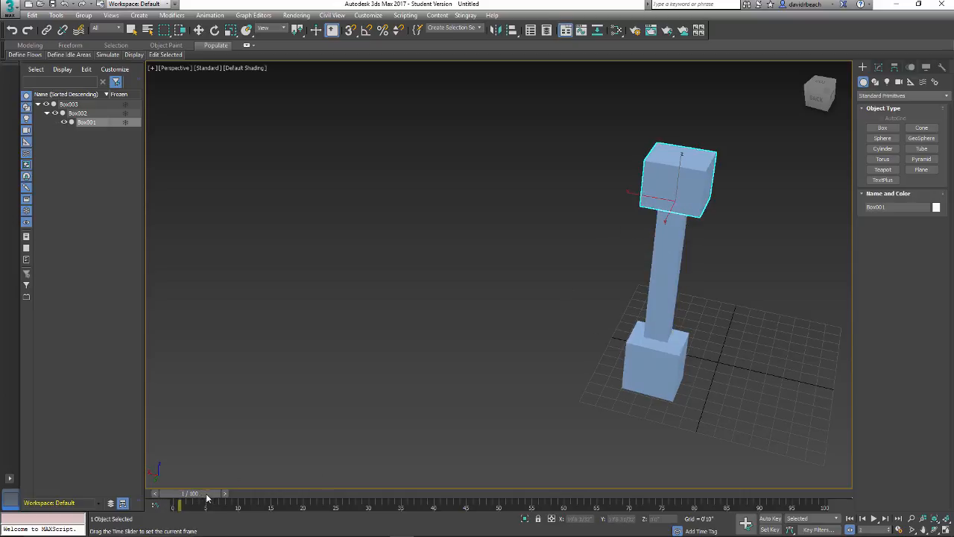
drag(180, 505, 415, 505)
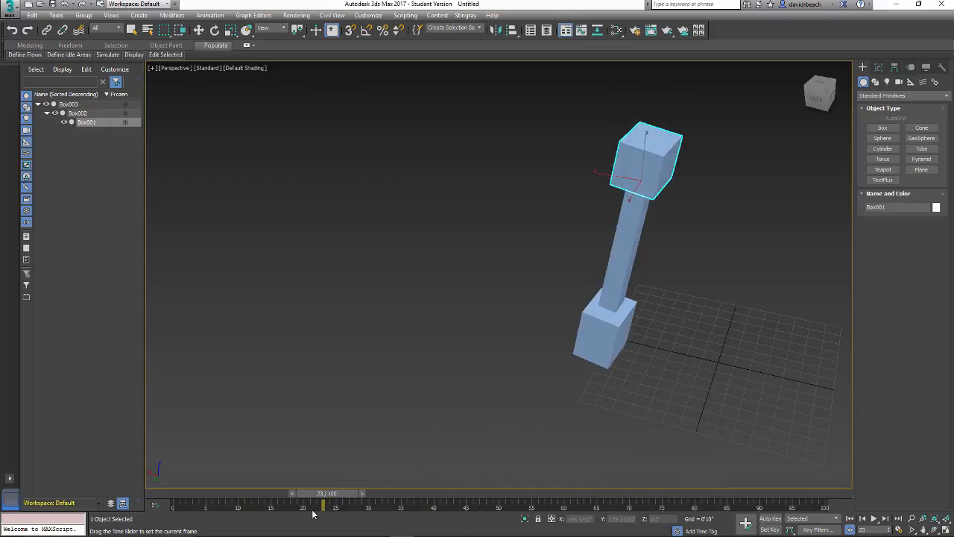
drag(322, 504, 173, 504)
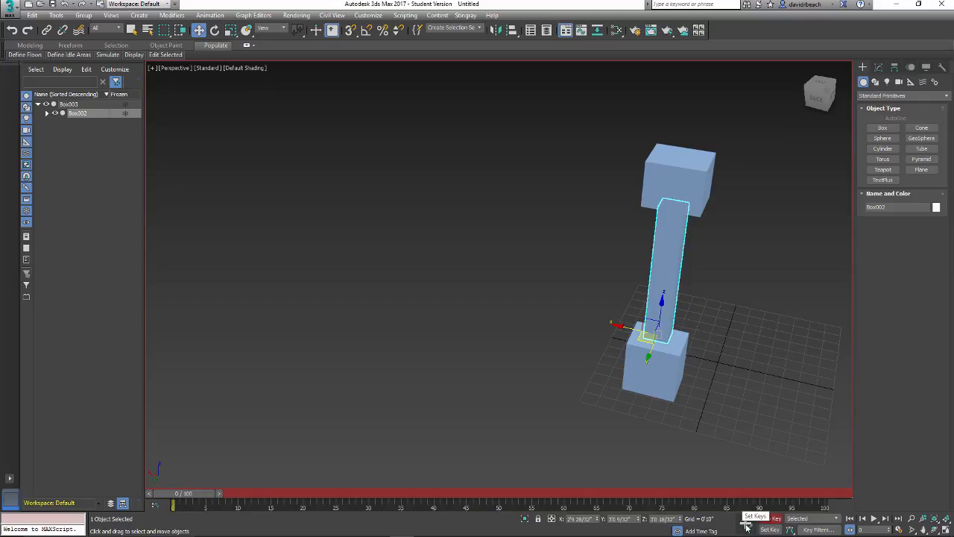
Turn on Auto Key and key the first tilted poses of the arm at later frames
click(770, 518)
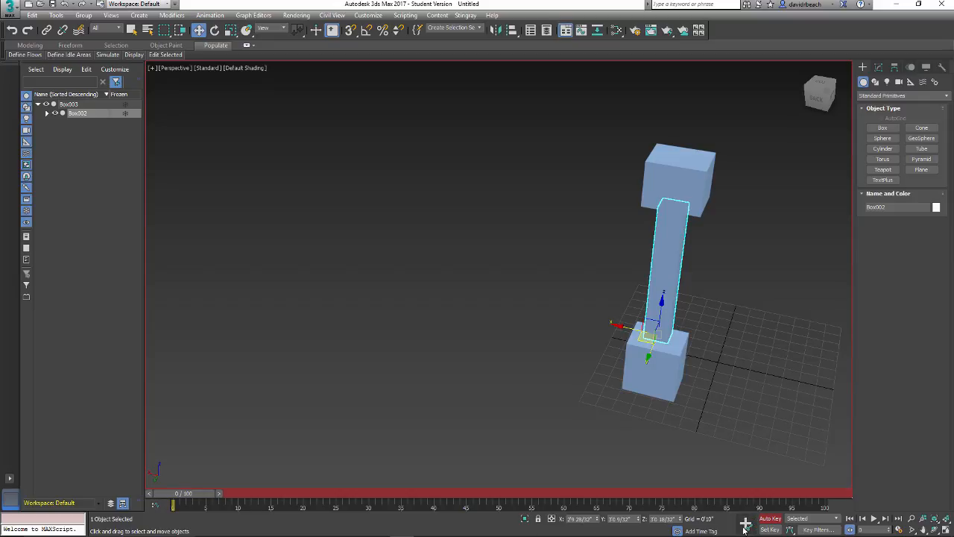
mouse_move(744, 525)
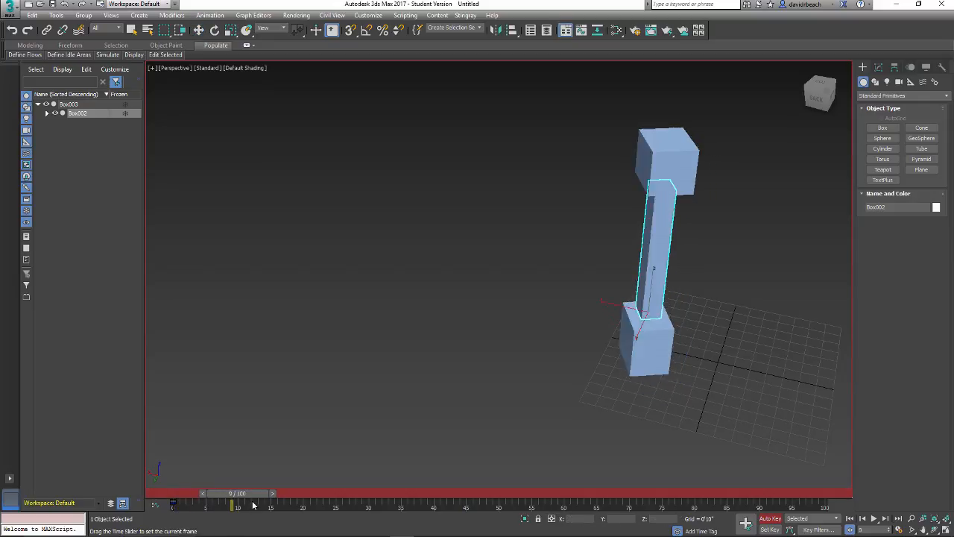
drag(237, 504, 285, 504)
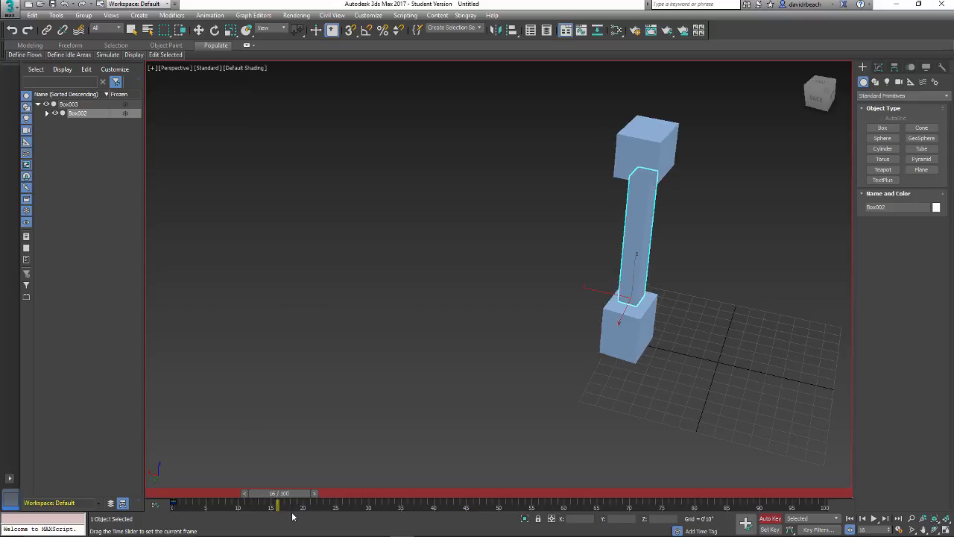
drag(277, 507, 322, 507)
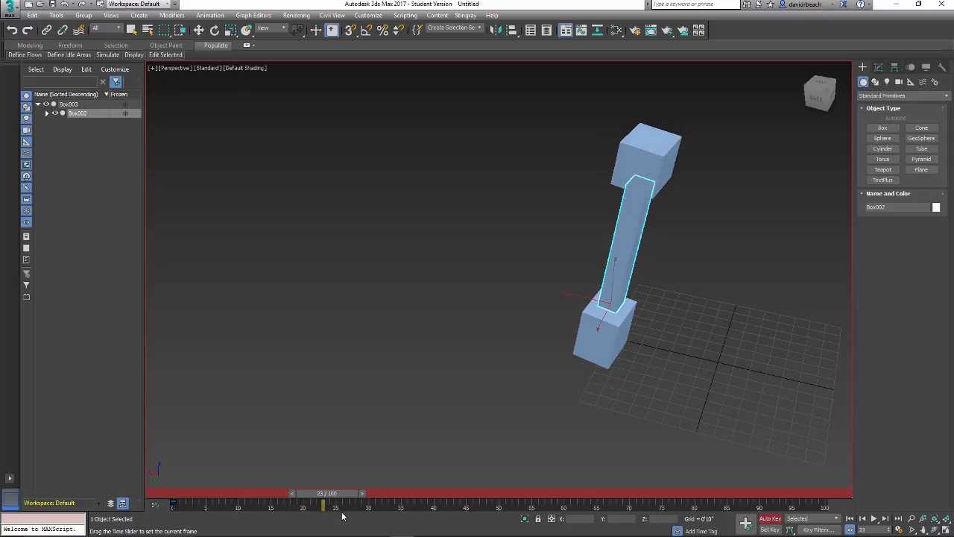
drag(322, 507, 335, 507)
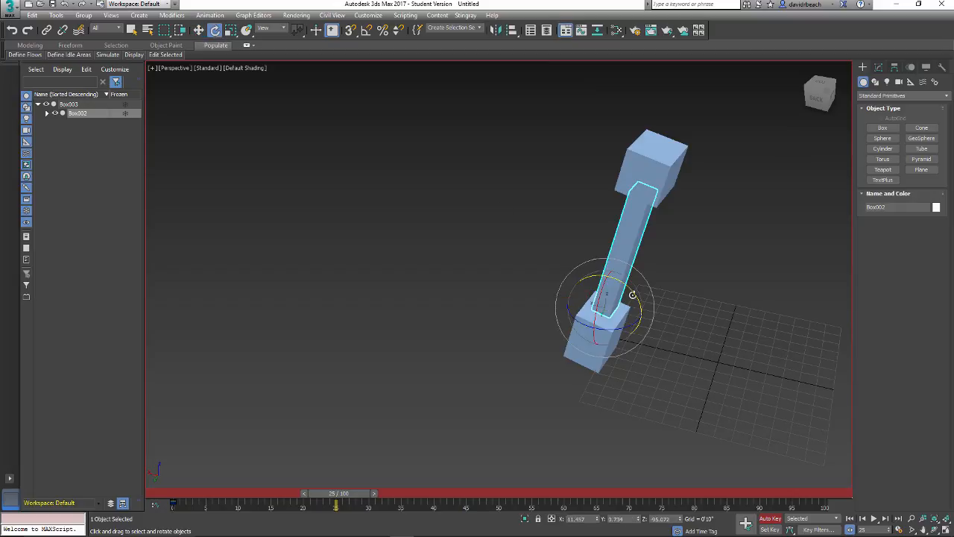
drag(632, 295, 617, 277)
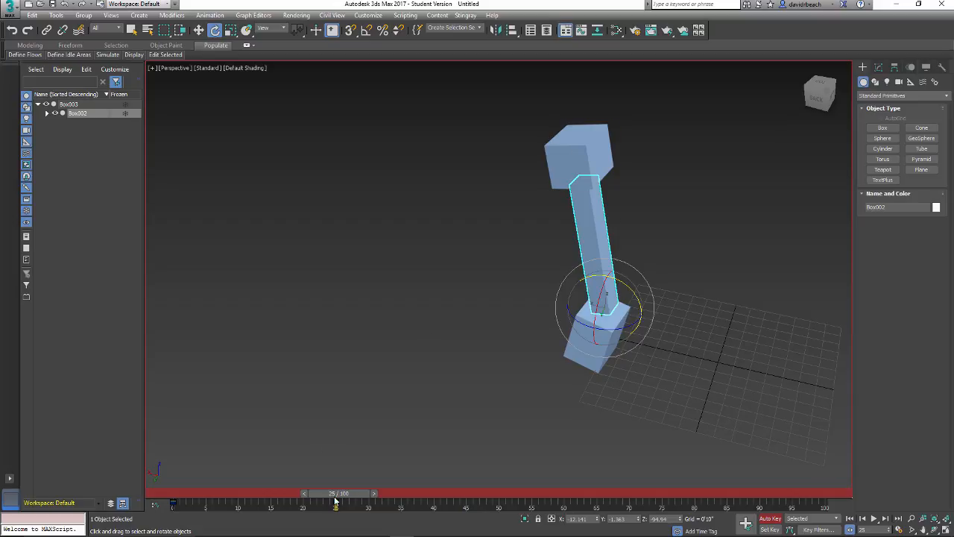
drag(334, 503, 365, 504)
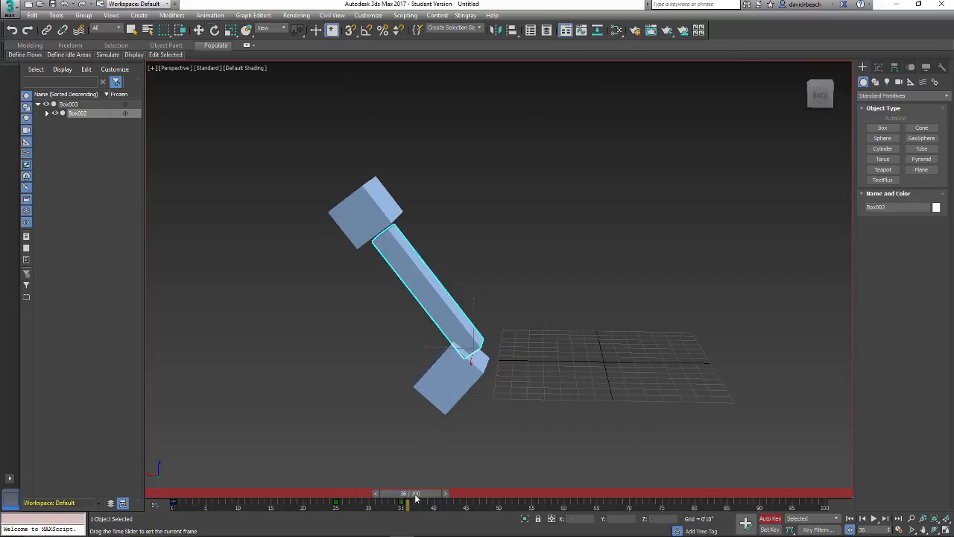
Step through further frames and key the arm down until it lies flat near the ground
drag(406, 504, 465, 504)
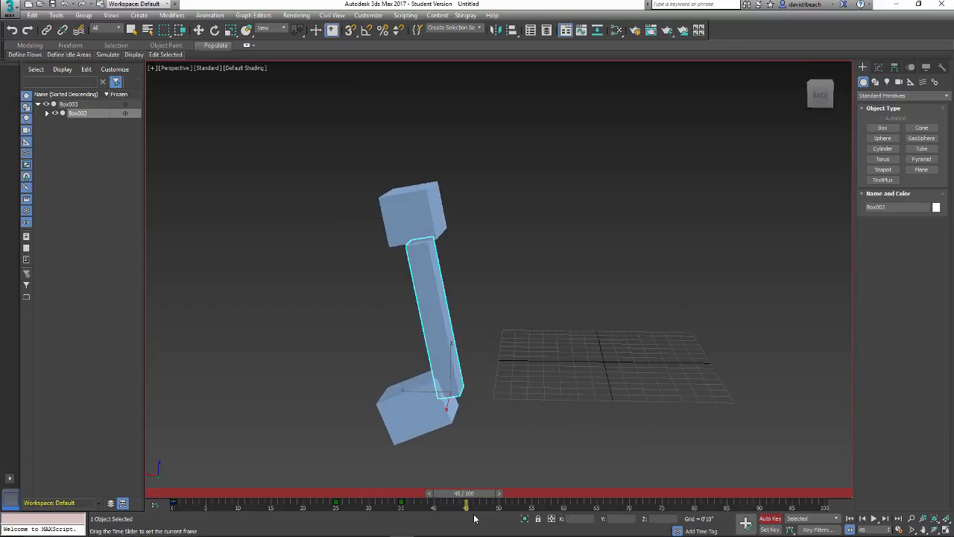
drag(465, 492, 538, 492)
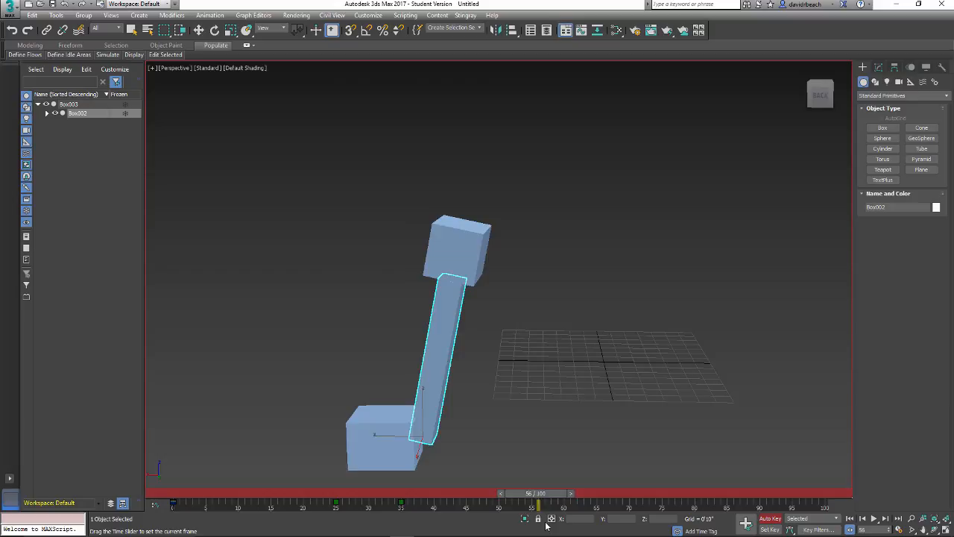
drag(538, 505, 578, 505)
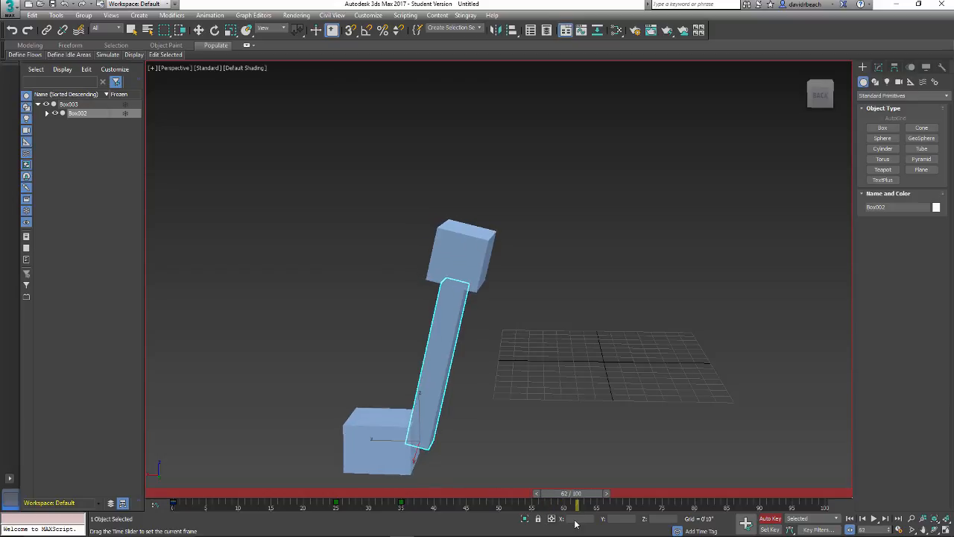
drag(578, 506, 455, 505)
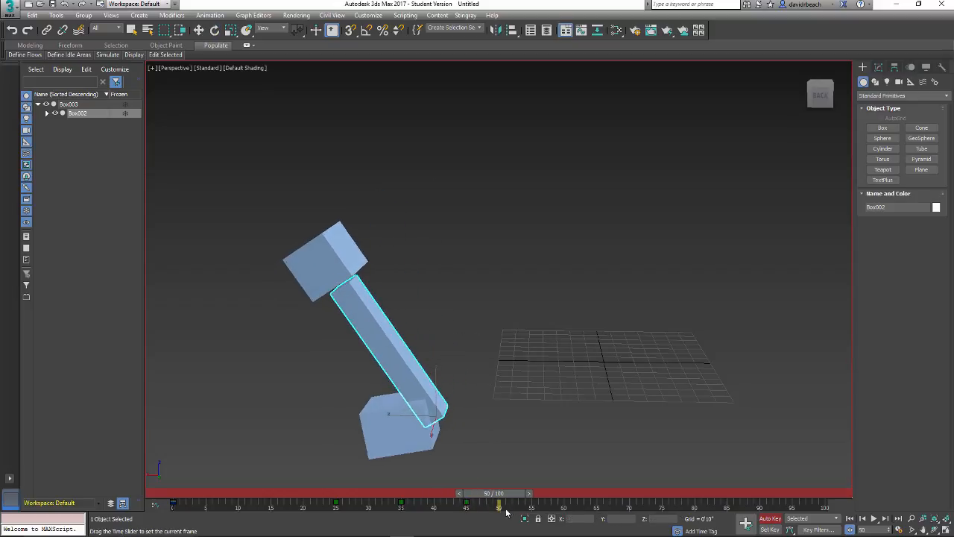
drag(497, 505, 578, 505)
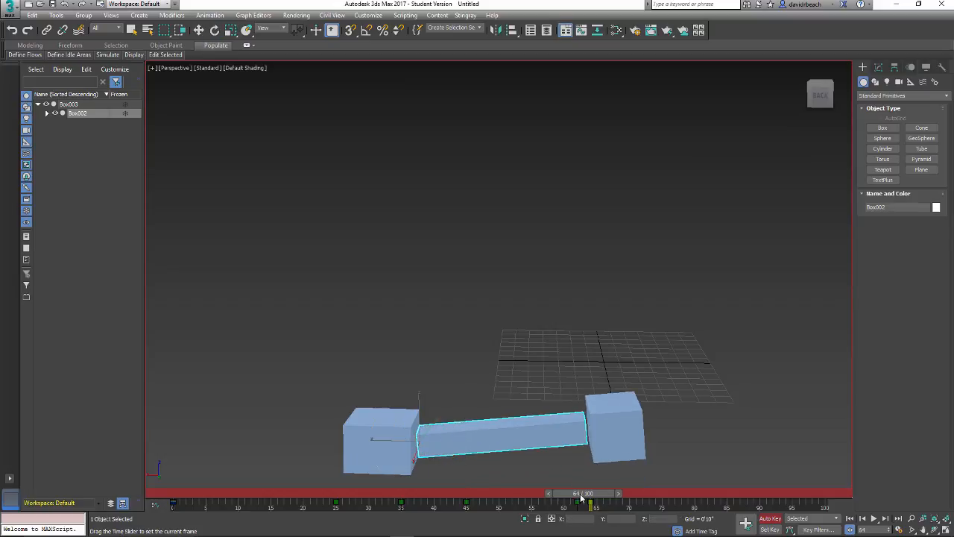
drag(578, 492, 608, 492)
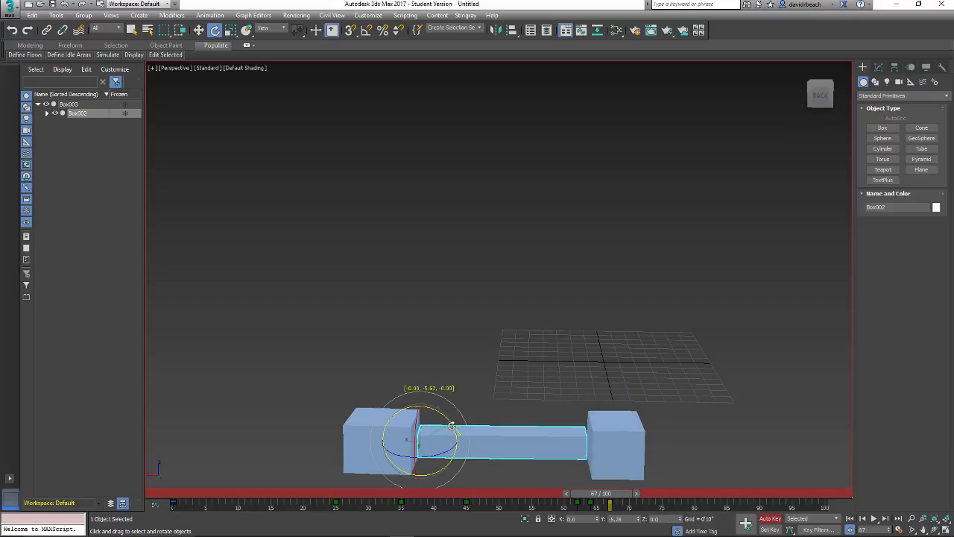
drag(593, 492, 530, 492)
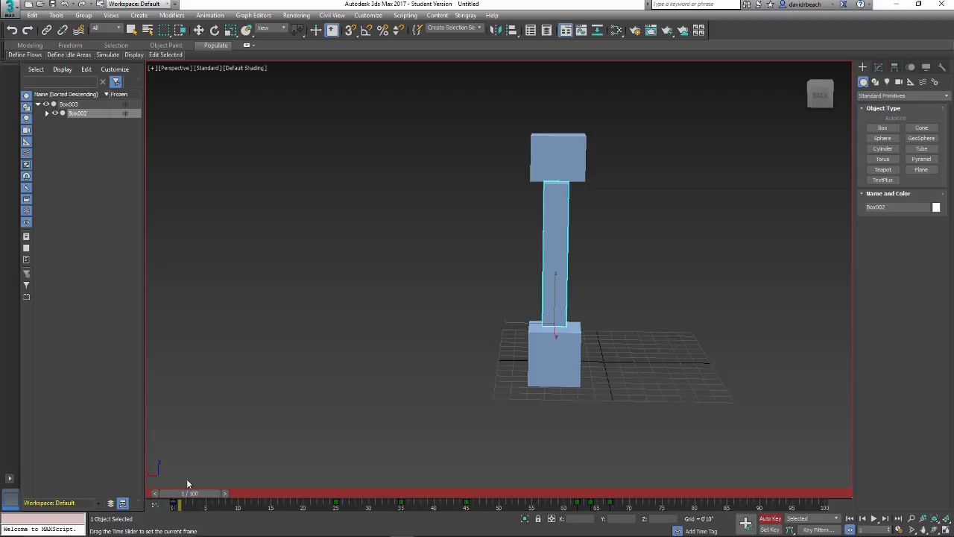
drag(179, 492, 322, 491)
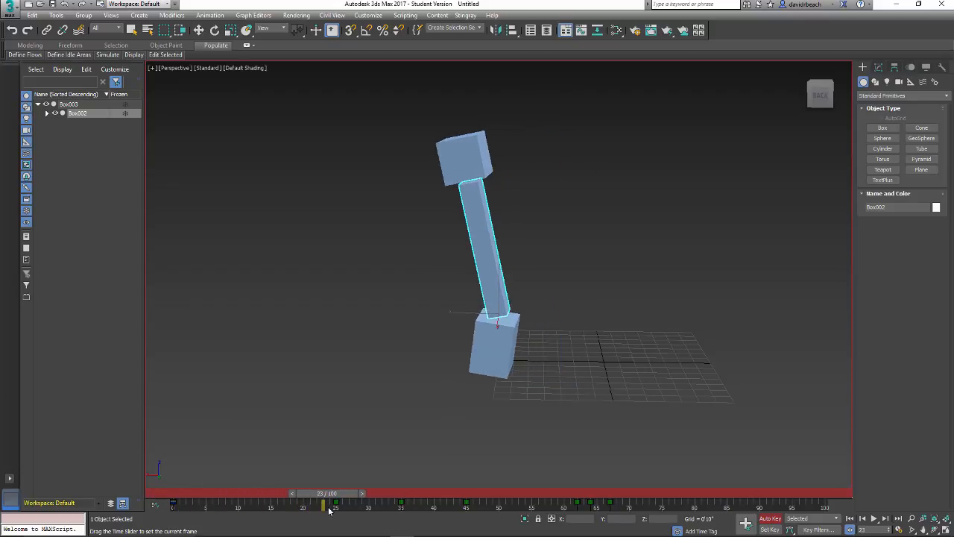
drag(322, 504, 382, 504)
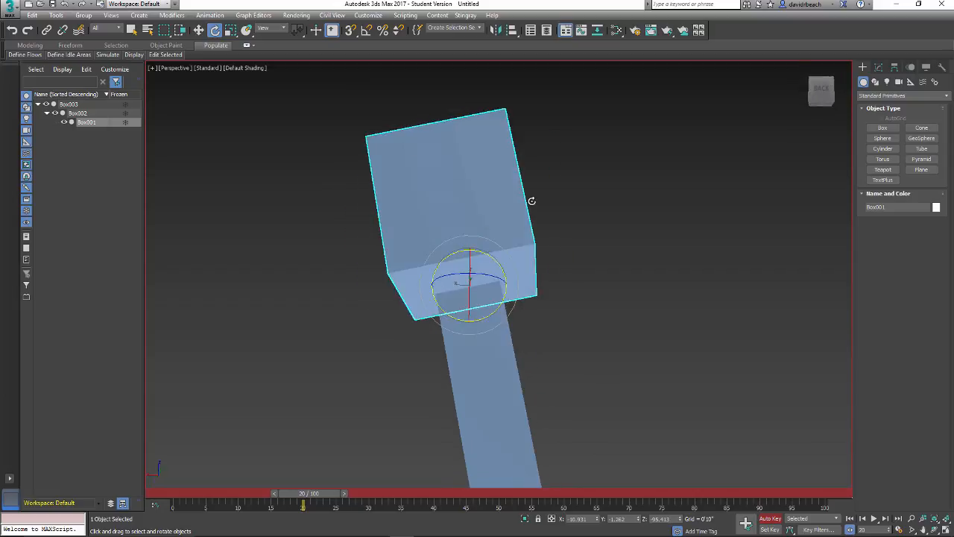
Rotate the head box so it tilts back against the bar's lean at this frame
drag(531, 201, 411, 226)
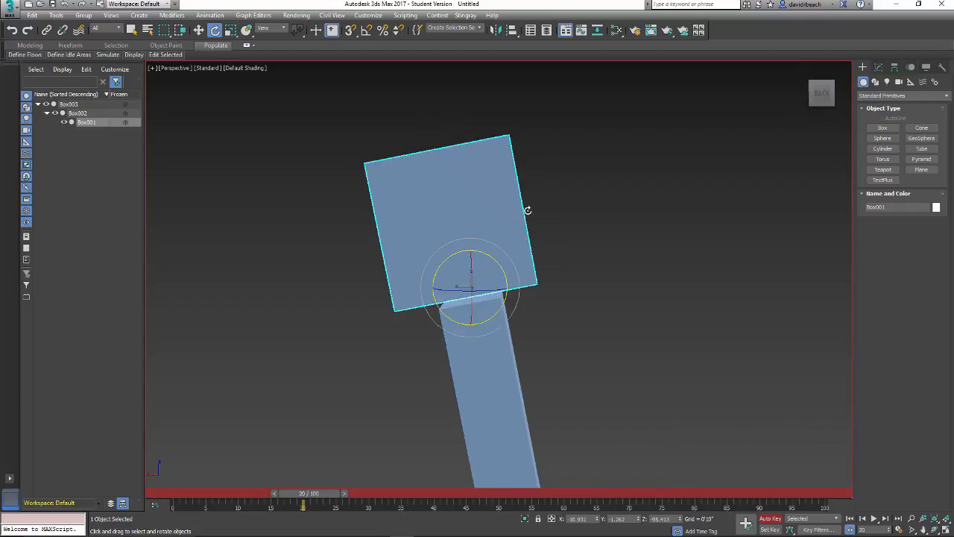
drag(527, 211, 492, 283)
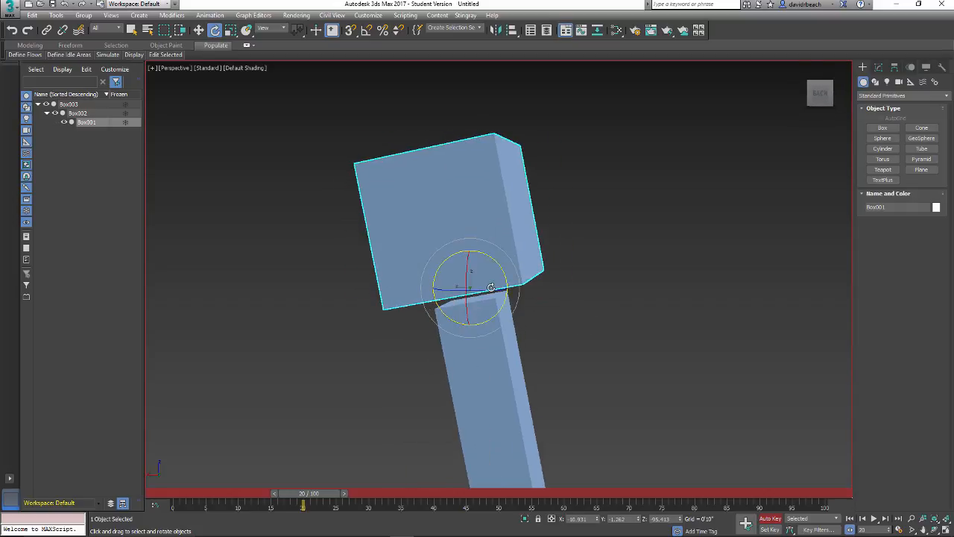
drag(490, 286, 435, 282)
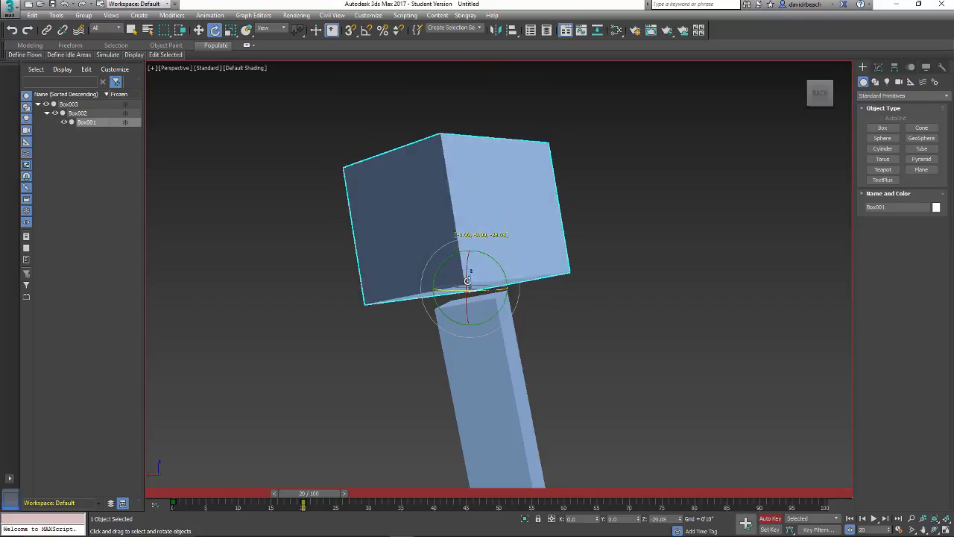
drag(468, 280, 486, 293)
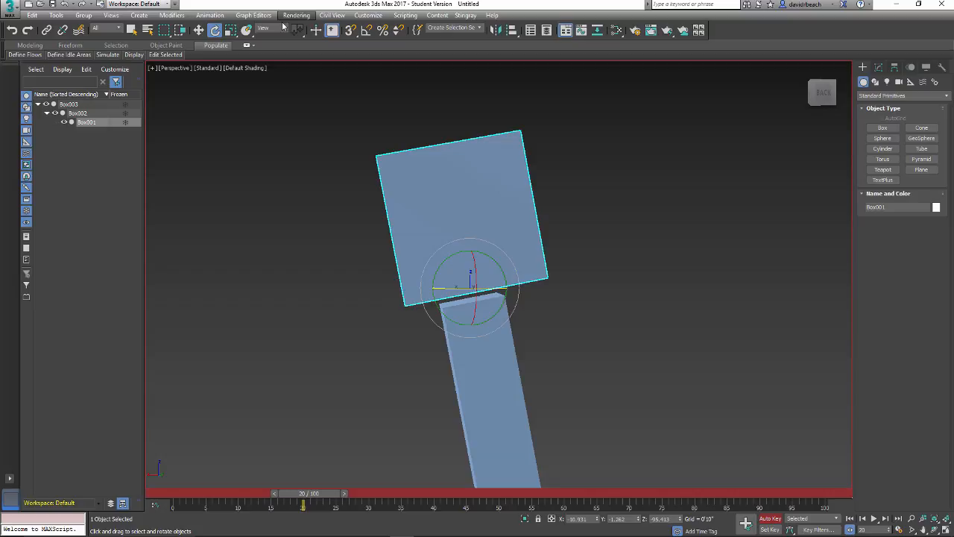
mouse_move(268, 30)
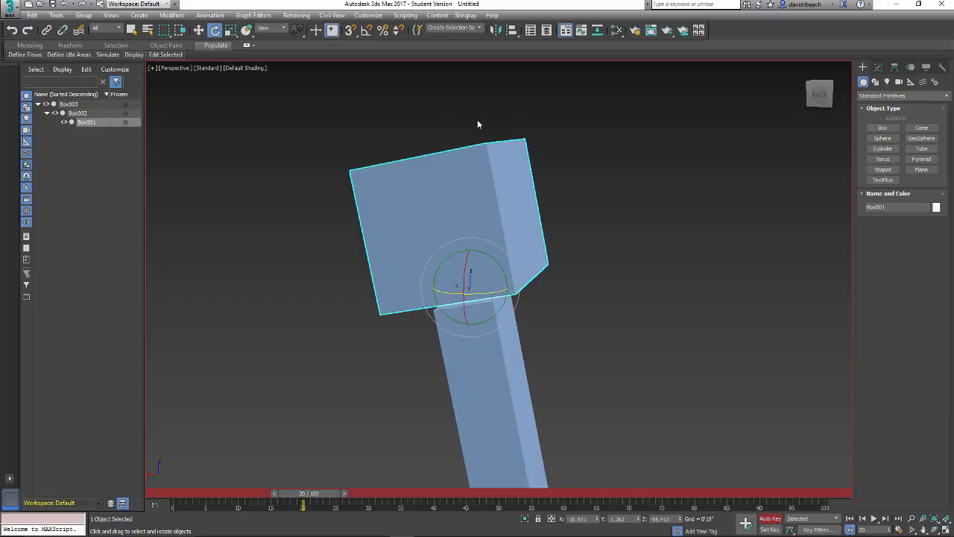
Set the Reference Coordinate System to Local for the head box's rotations
click(271, 27)
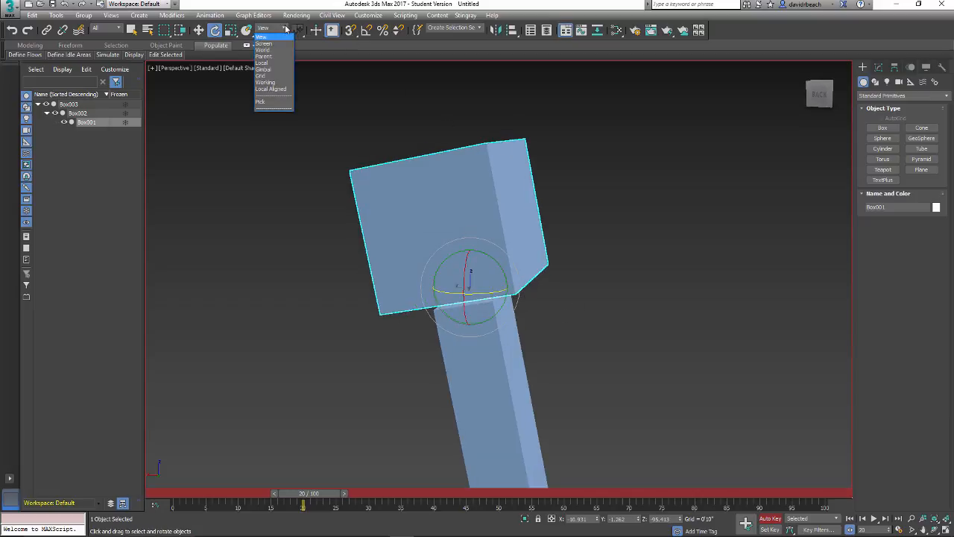
mouse_move(262, 49)
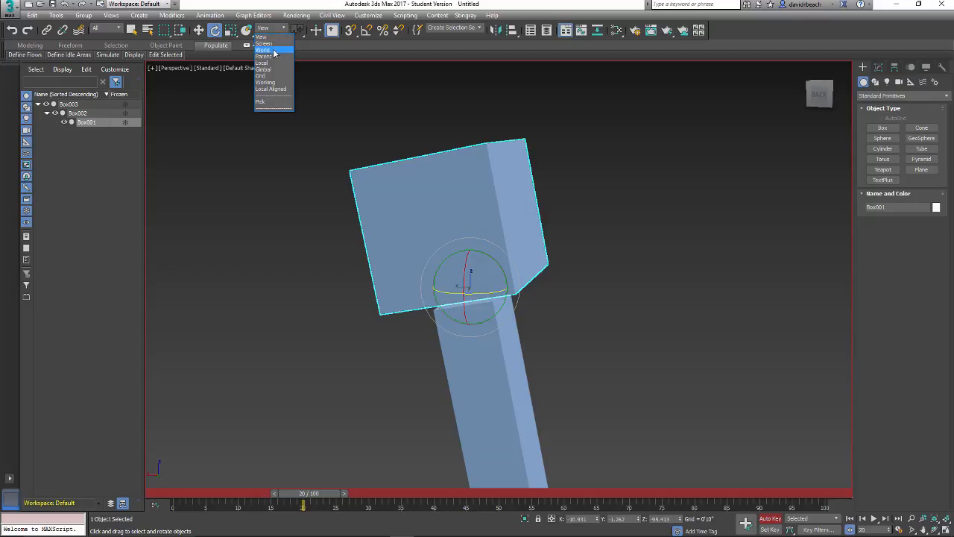
mouse_move(272, 75)
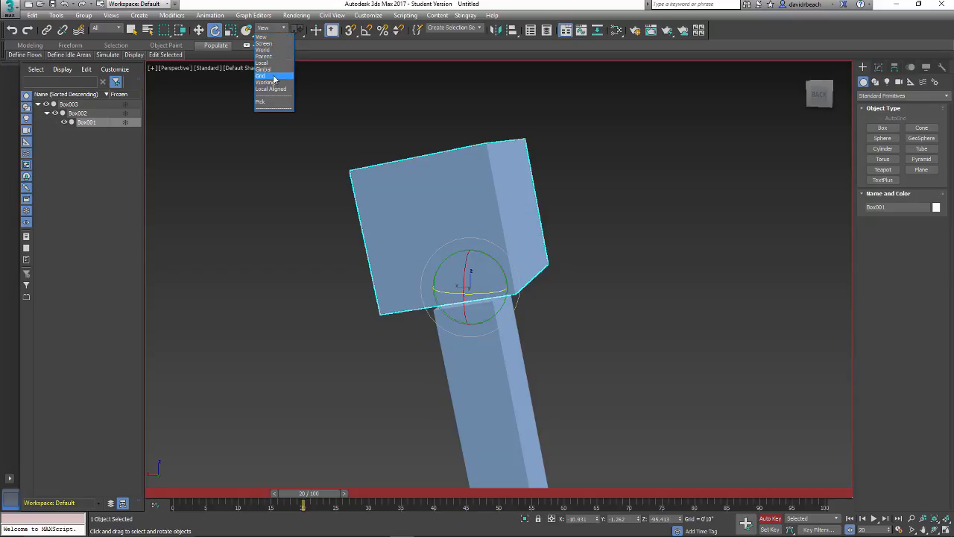
mouse_move(267, 82)
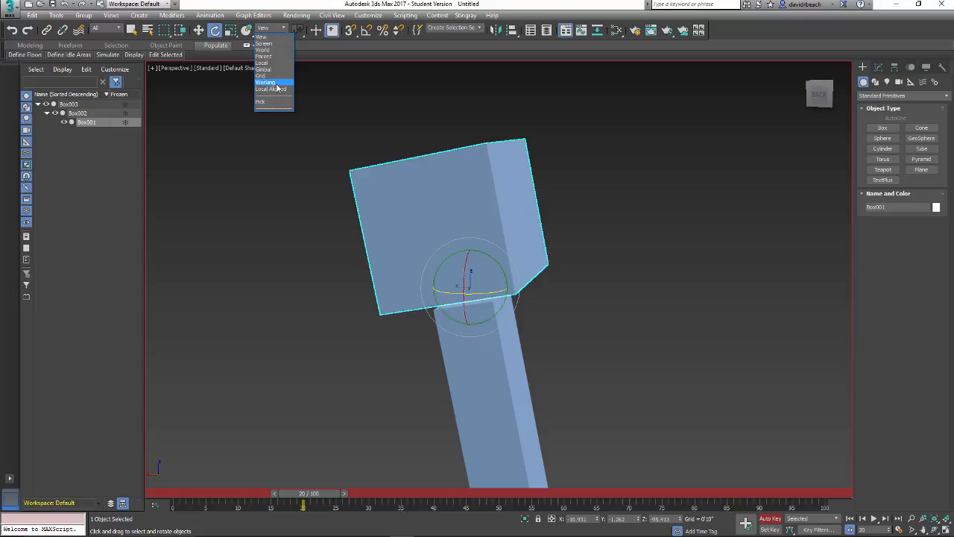
mouse_move(274, 37)
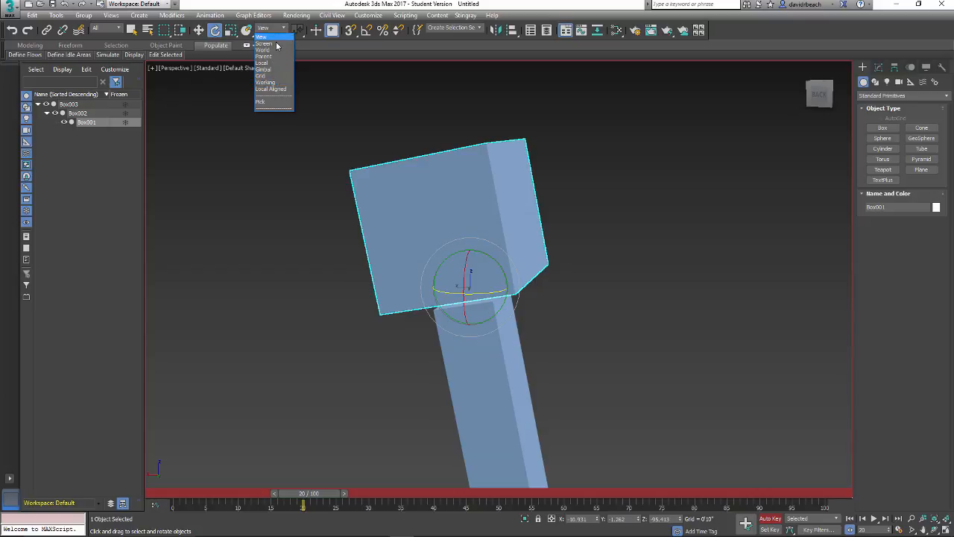
mouse_move(277, 63)
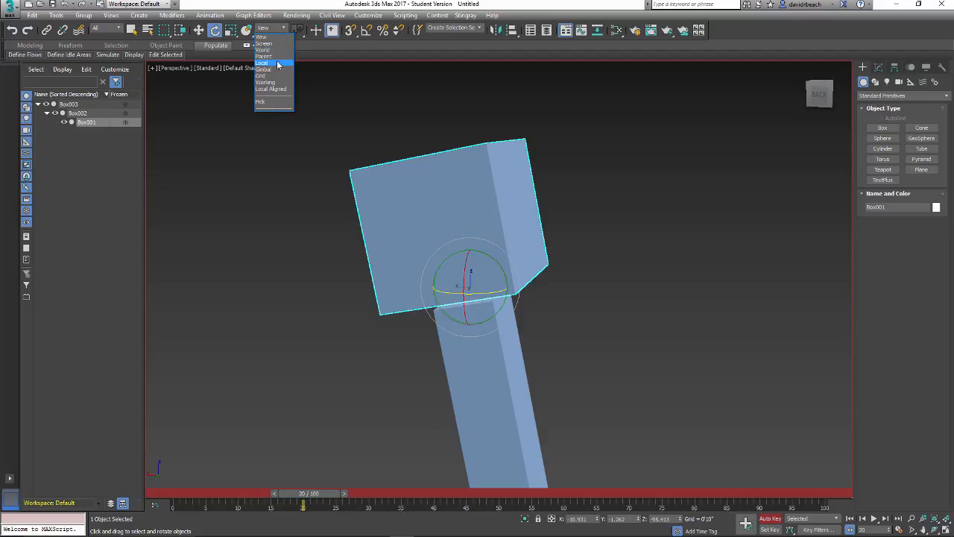
click(262, 63)
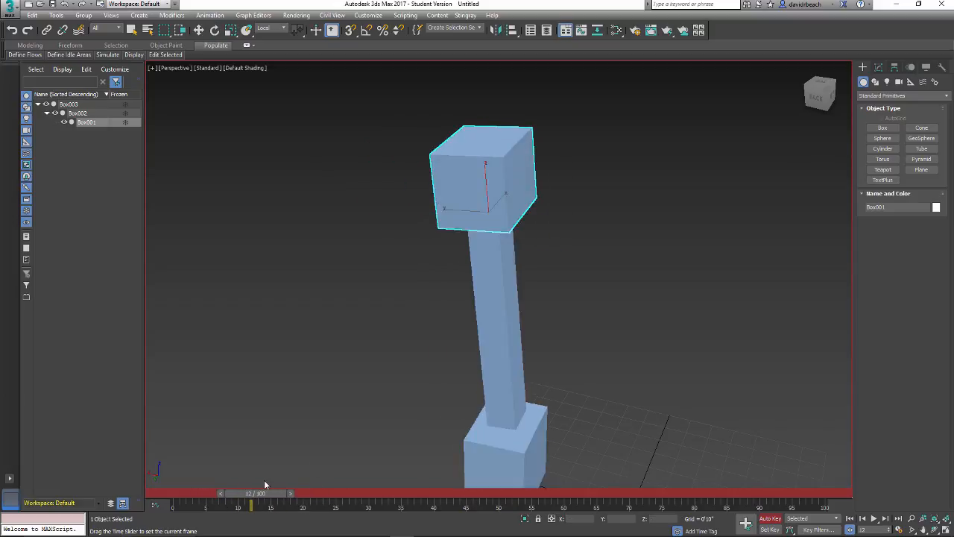
Key a tilted arm pose and head box rotations at successive later frames
drag(250, 492, 322, 492)
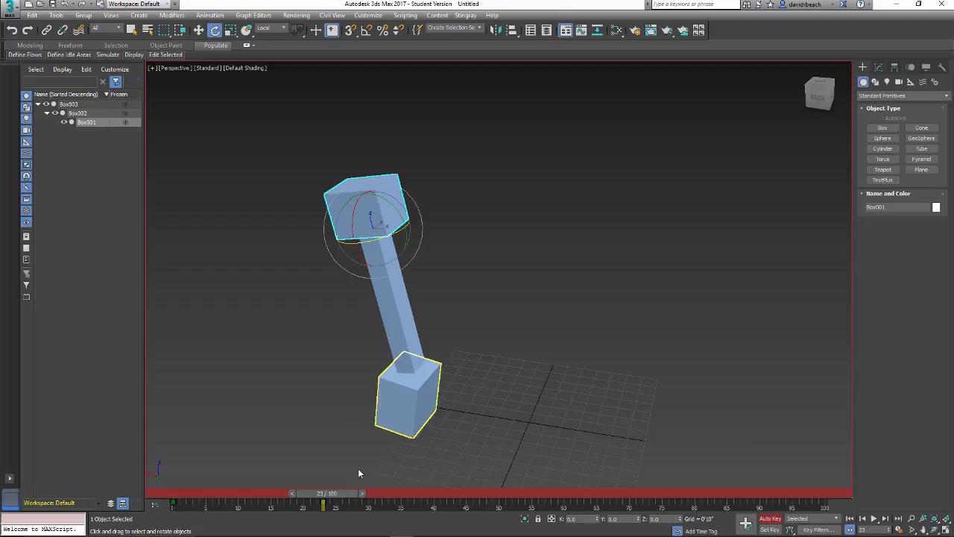
drag(324, 504, 368, 503)
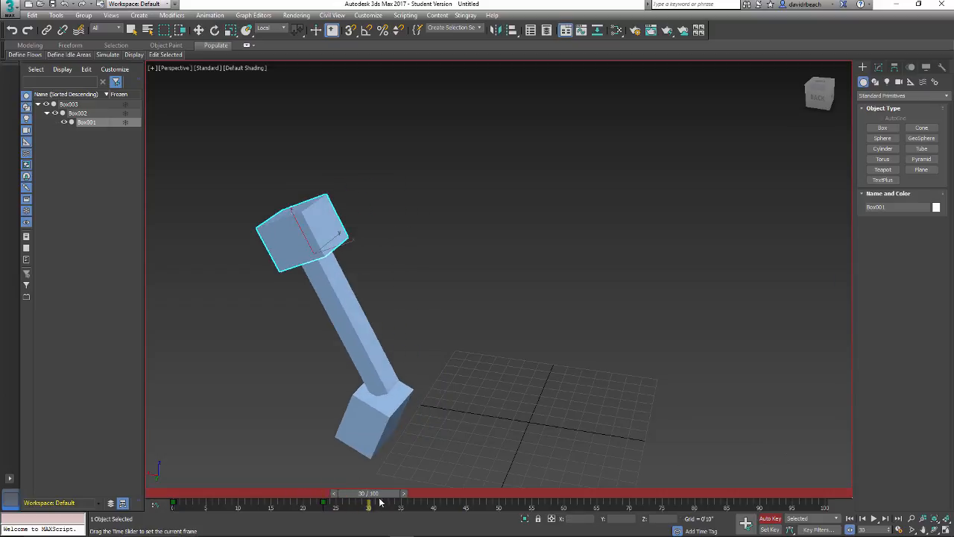
drag(369, 502, 409, 502)
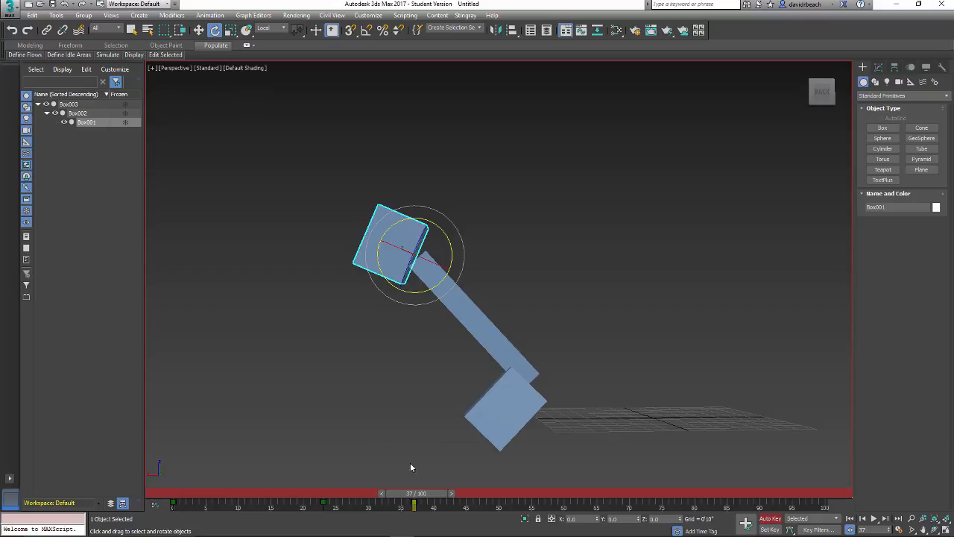
drag(414, 505, 480, 505)
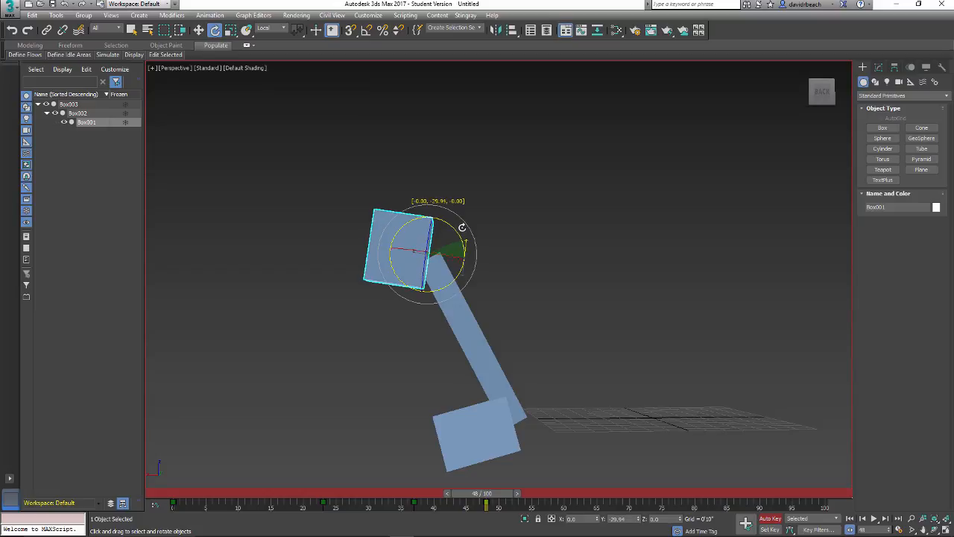
drag(485, 503, 498, 504)
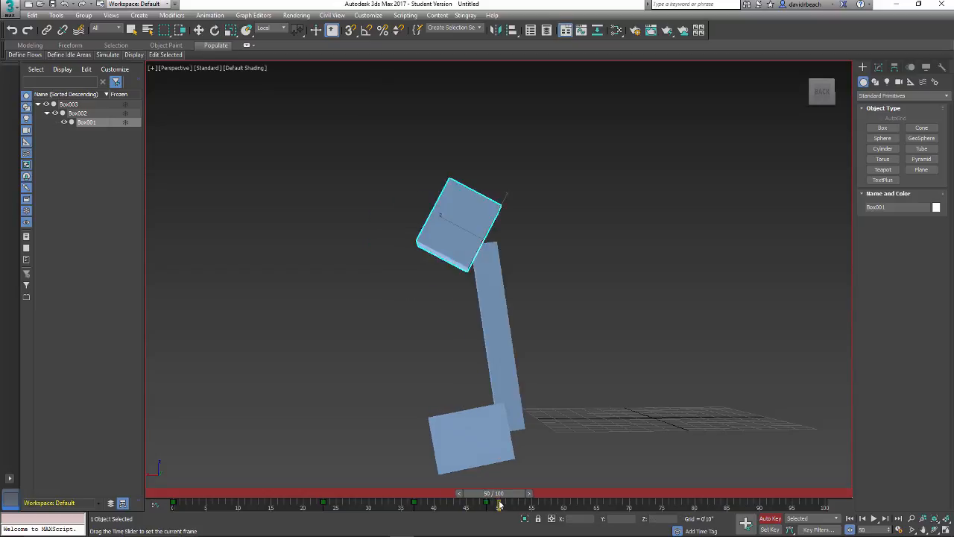
drag(499, 503, 546, 504)
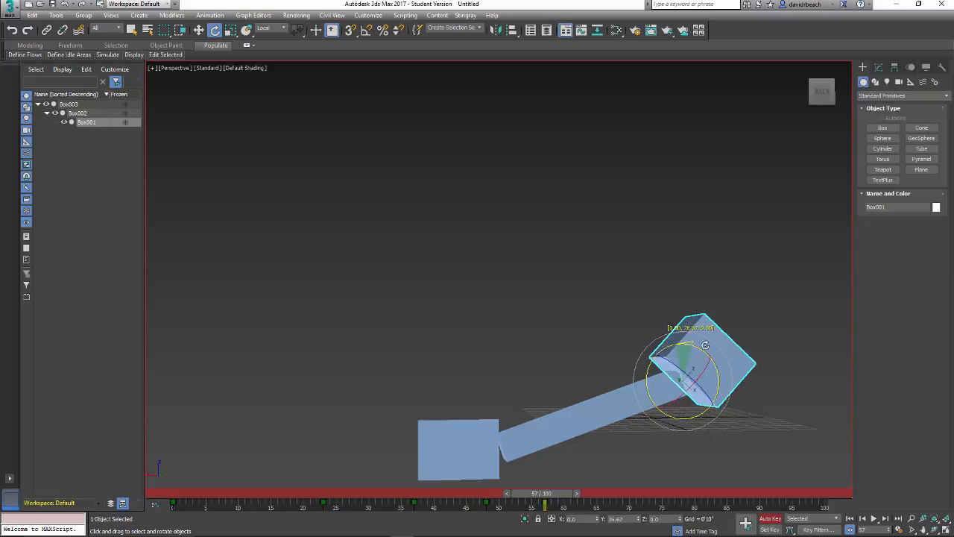
Swing the arm down toward horizontal and key the head box's pivot at each following frame
drag(704, 345, 579, 331)
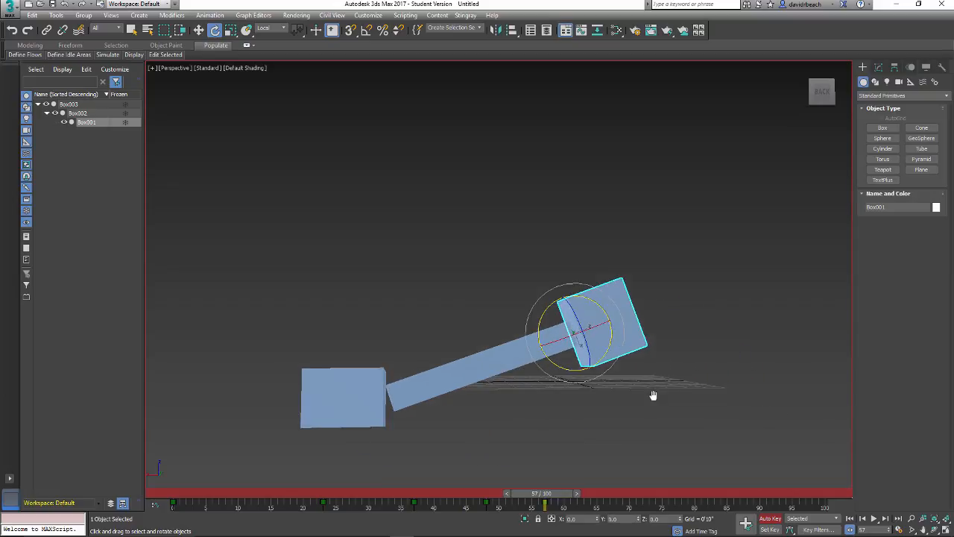
drag(545, 501, 572, 492)
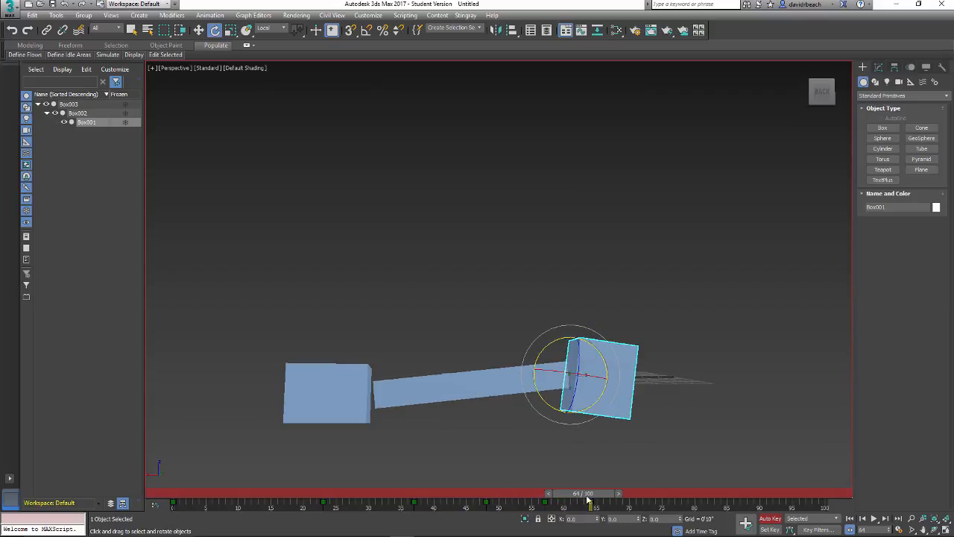
drag(589, 500, 531, 499)
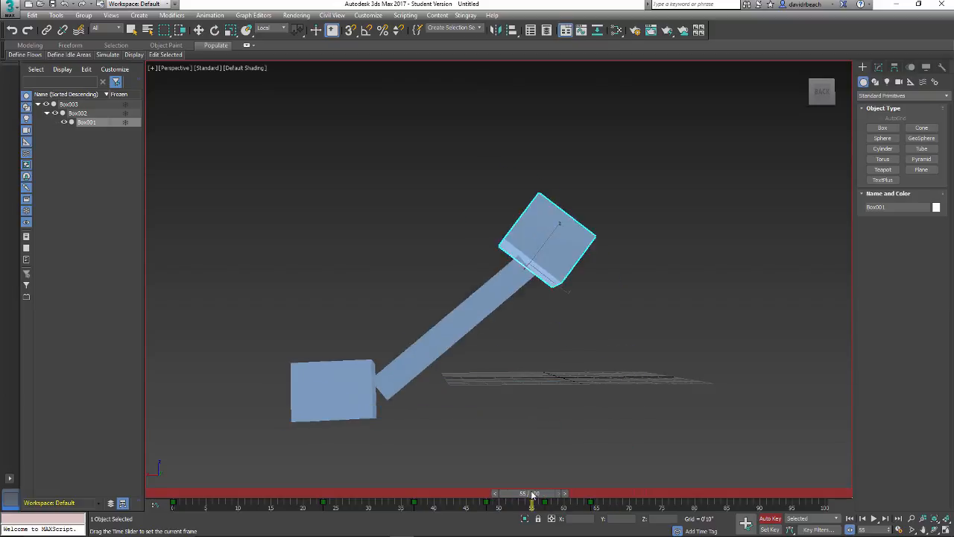
drag(533, 501, 578, 501)
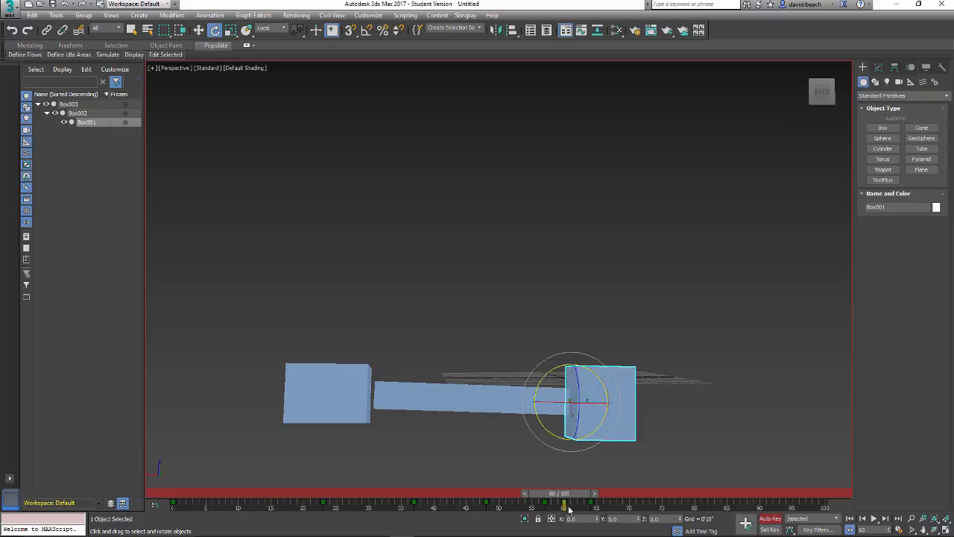
drag(563, 491, 598, 492)
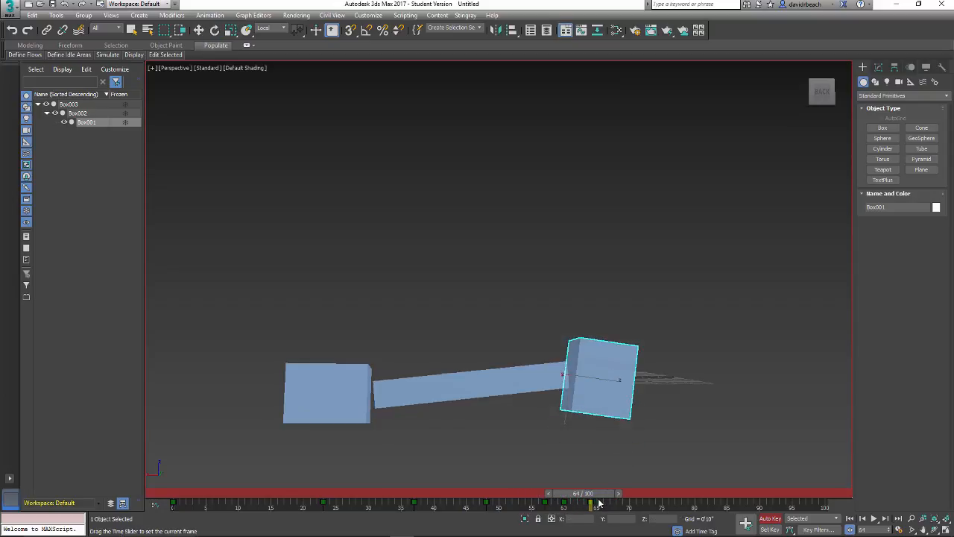
drag(596, 492, 609, 492)
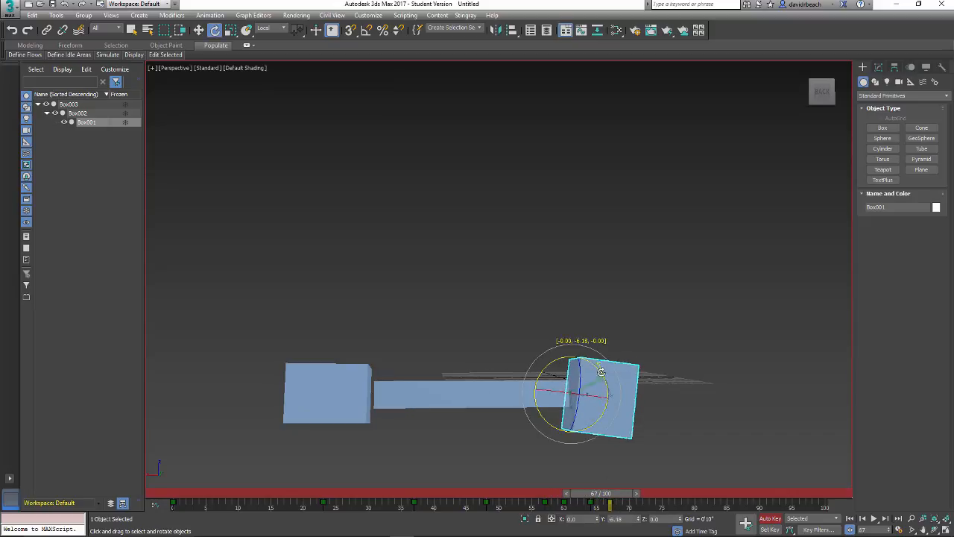
drag(611, 492, 623, 492)
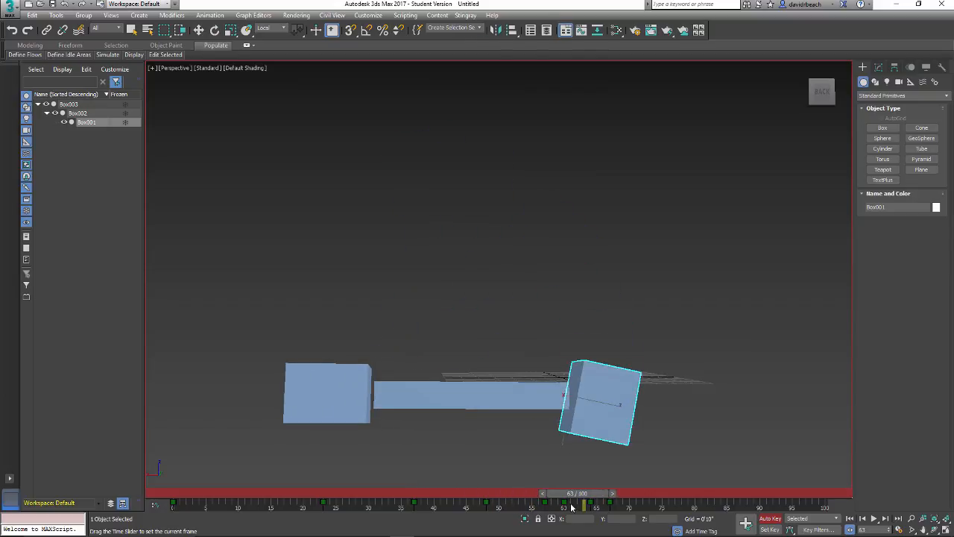
Scrub back and forth through the swing, tweaking the head box's rotation at an early frame
drag(573, 492, 563, 492)
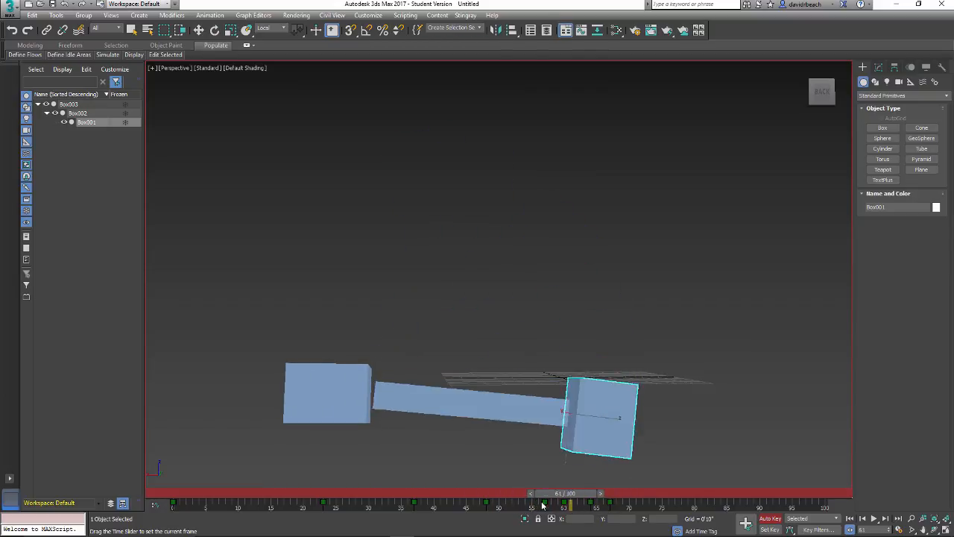
drag(563, 491, 349, 491)
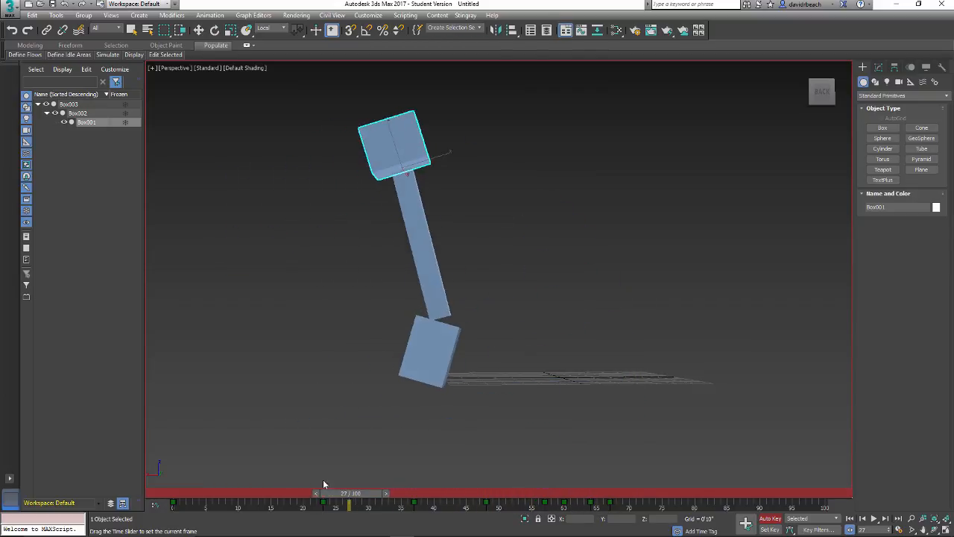
drag(349, 492, 277, 492)
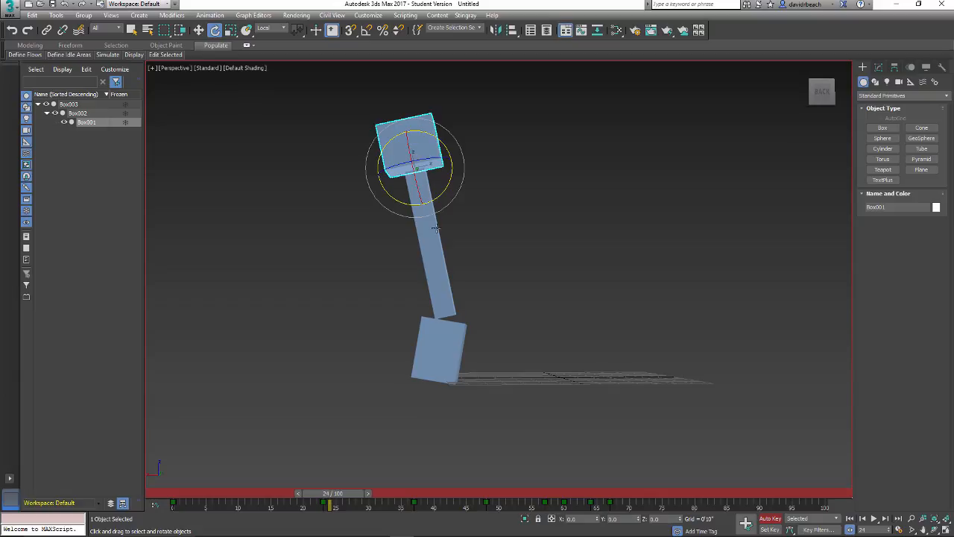
mouse_move(596, 229)
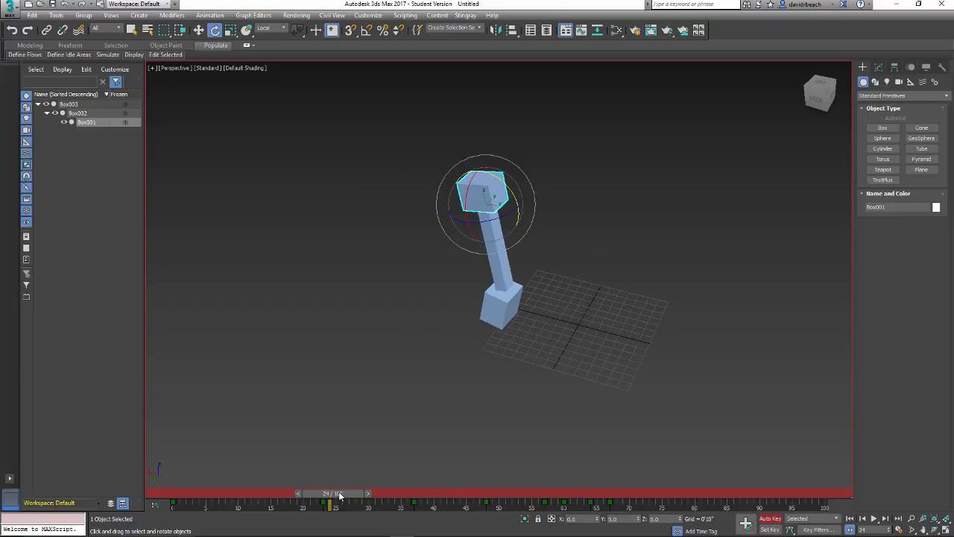
drag(340, 491, 186, 492)
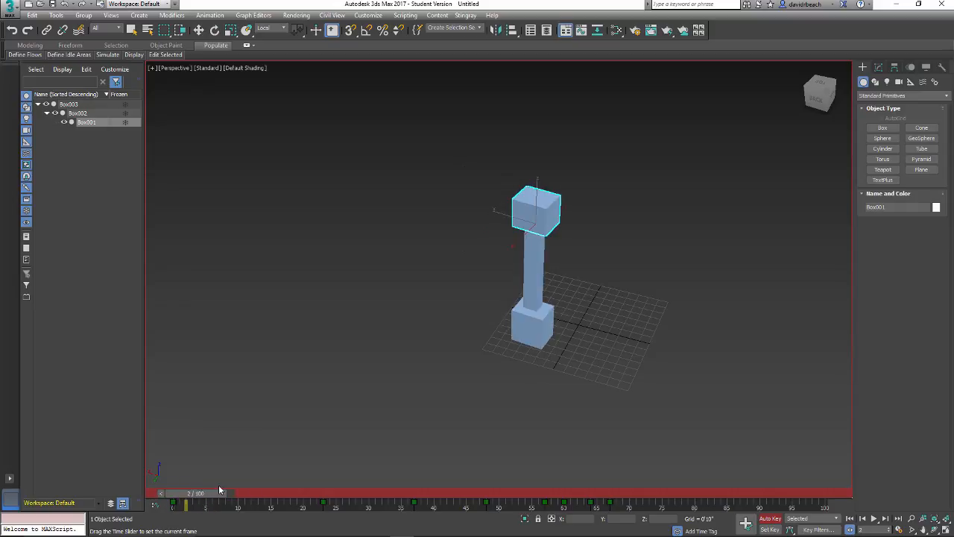
drag(187, 491, 388, 492)
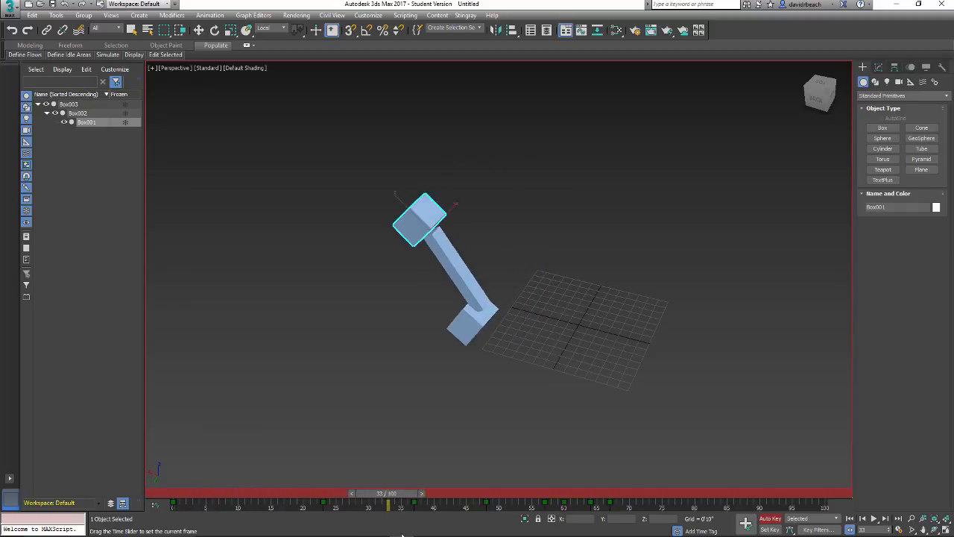
drag(388, 492, 574, 491)
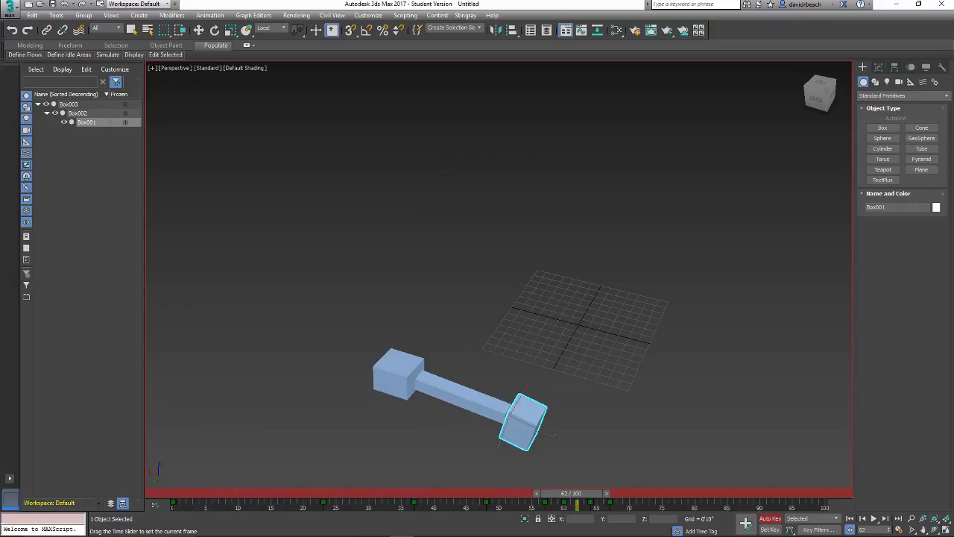
drag(574, 491, 201, 492)
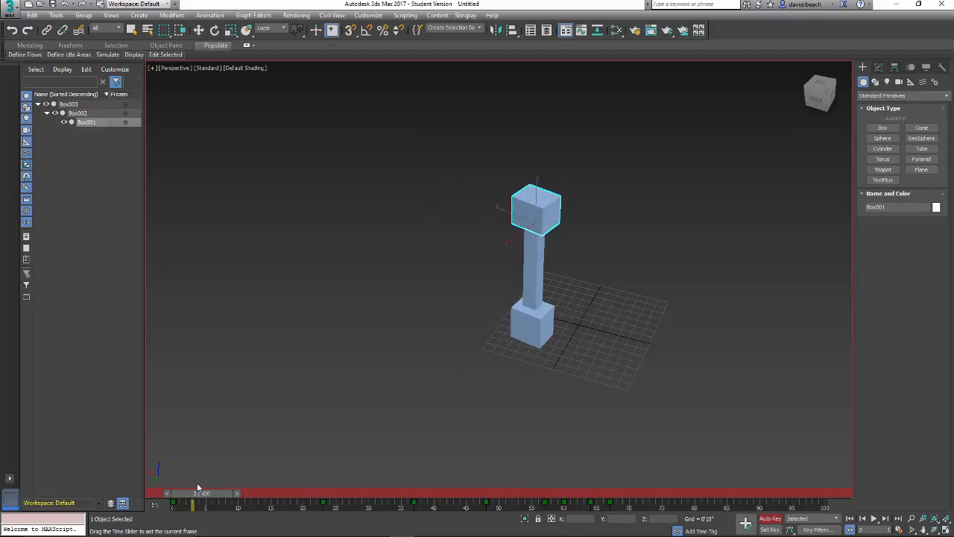
drag(193, 495, 381, 495)
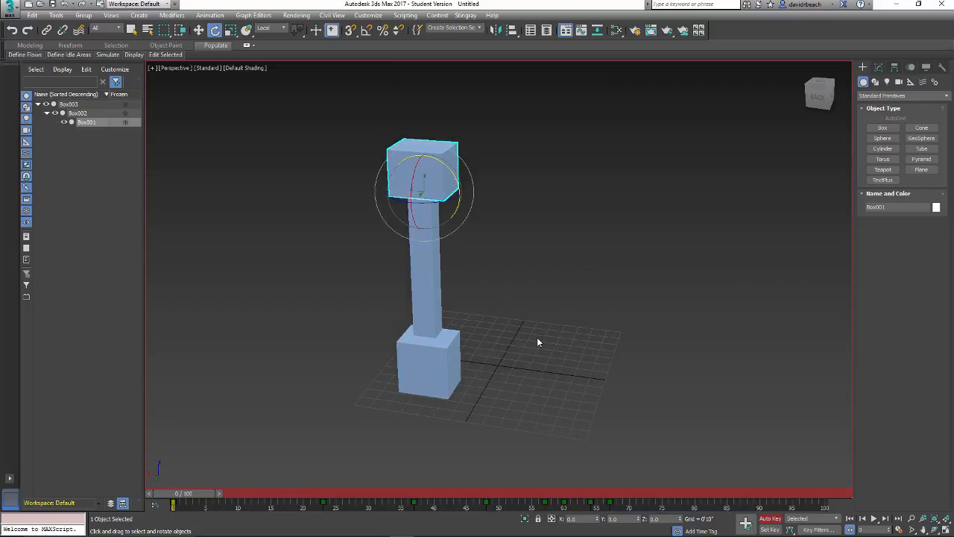
Rotate the head box to key its level starting pose at the first frame
drag(538, 342, 484, 337)
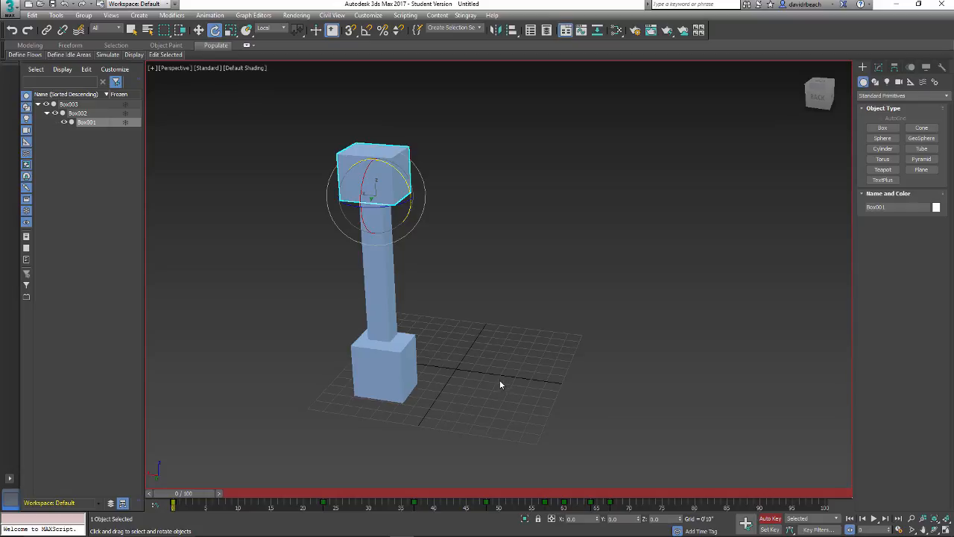
drag(499, 384, 538, 404)
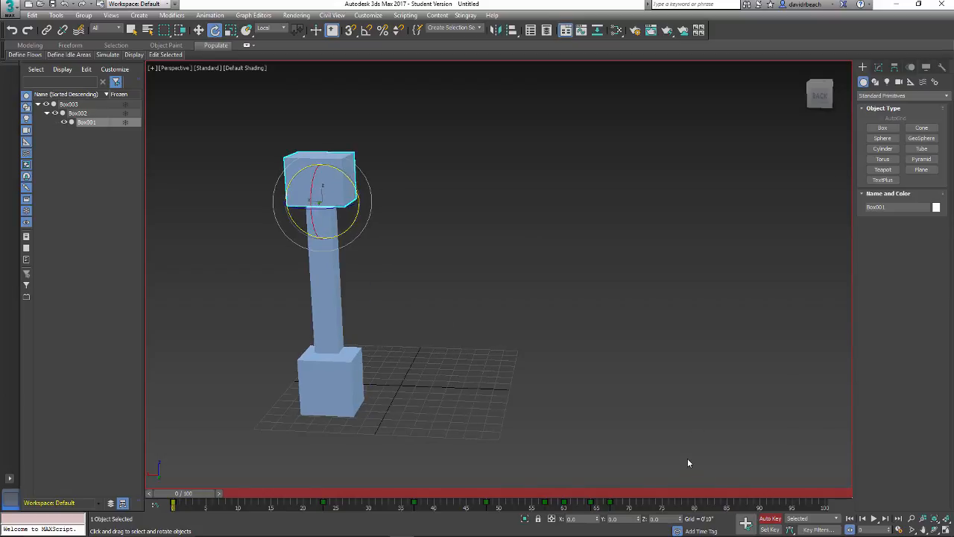
mouse_move(769, 518)
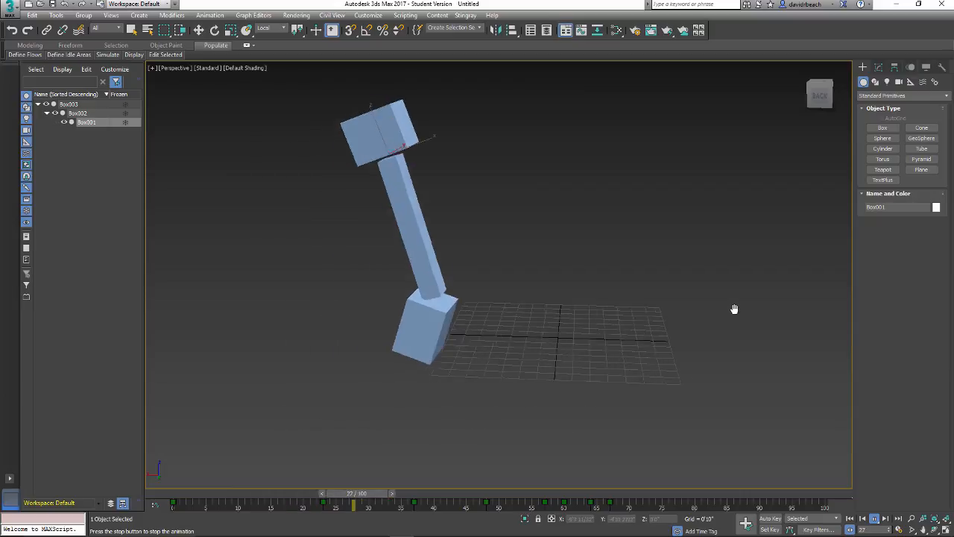
Scrub the time slider across the whole swing animation to review the motion
drag(355, 500, 744, 500)
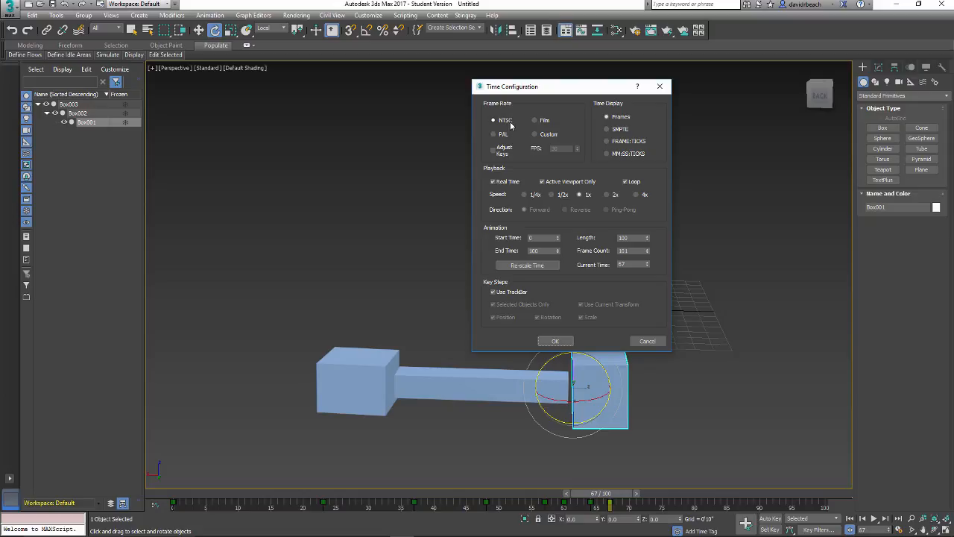
mouse_move(516, 131)
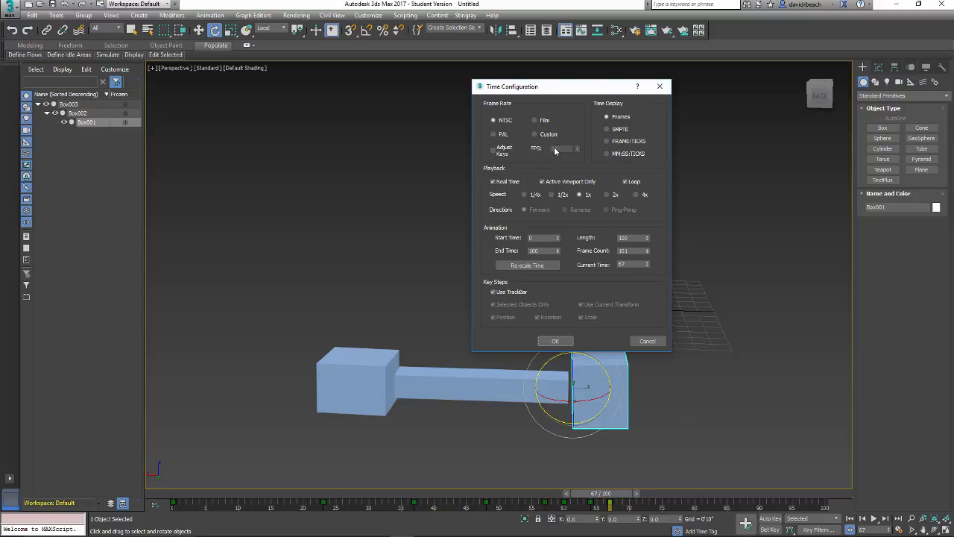
Enter an animation length of 600 frames in the Time Configuration dialog
click(534, 119)
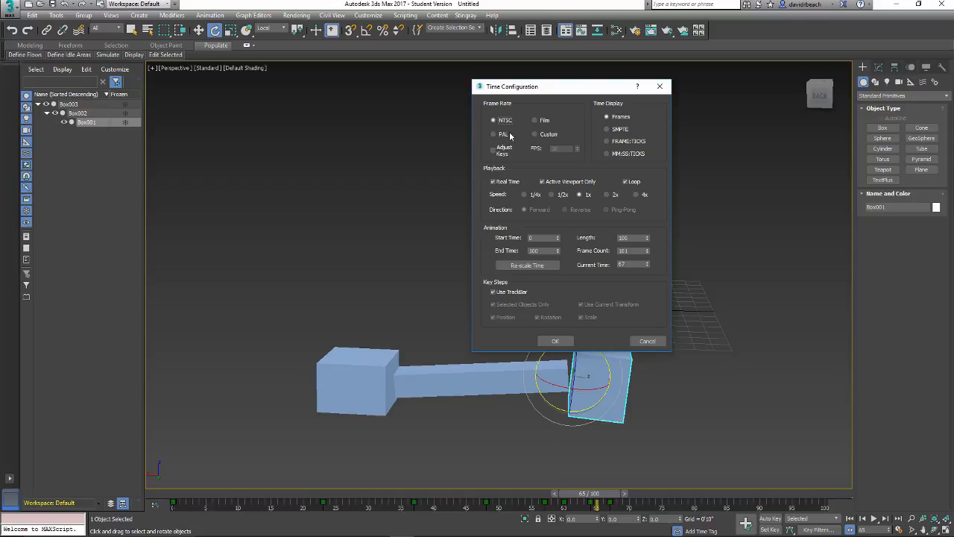
mouse_move(605, 232)
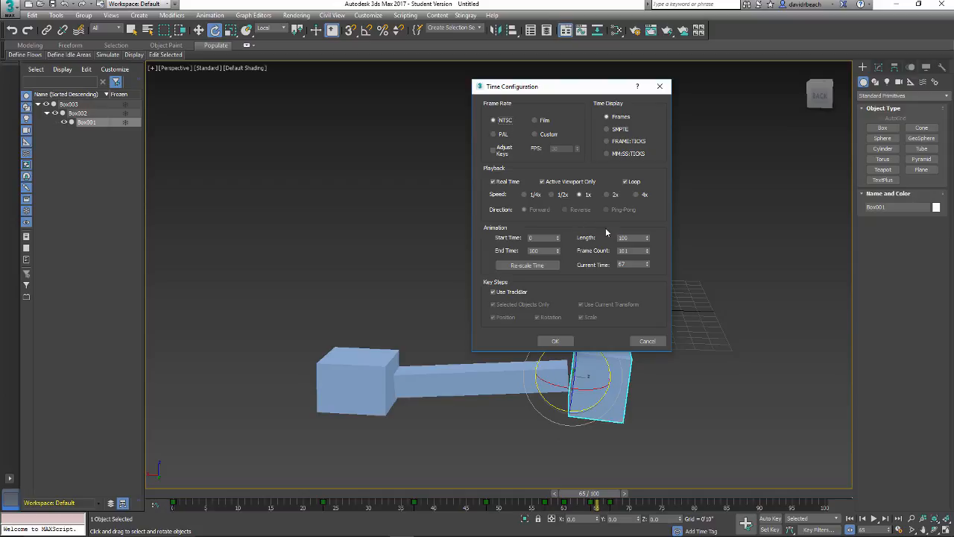
mouse_move(571, 312)
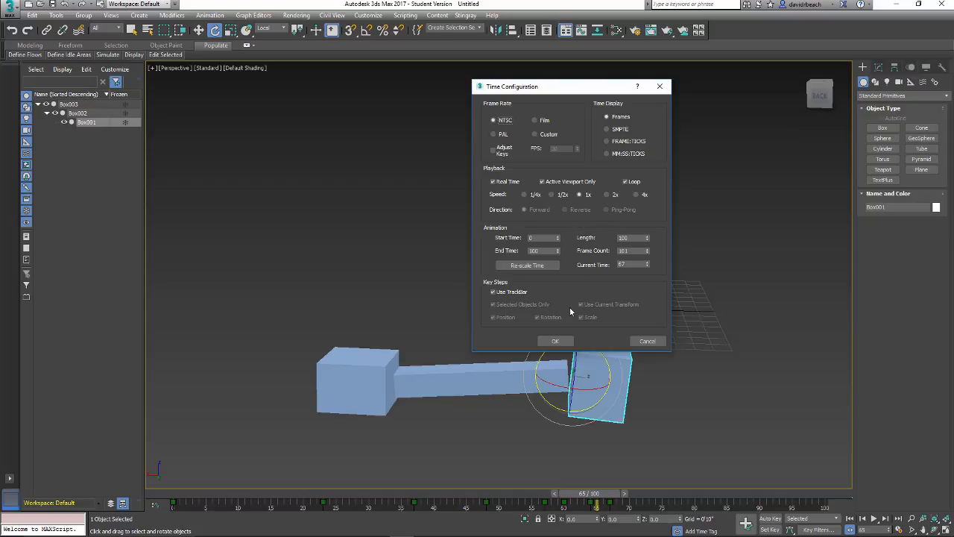
mouse_move(552, 265)
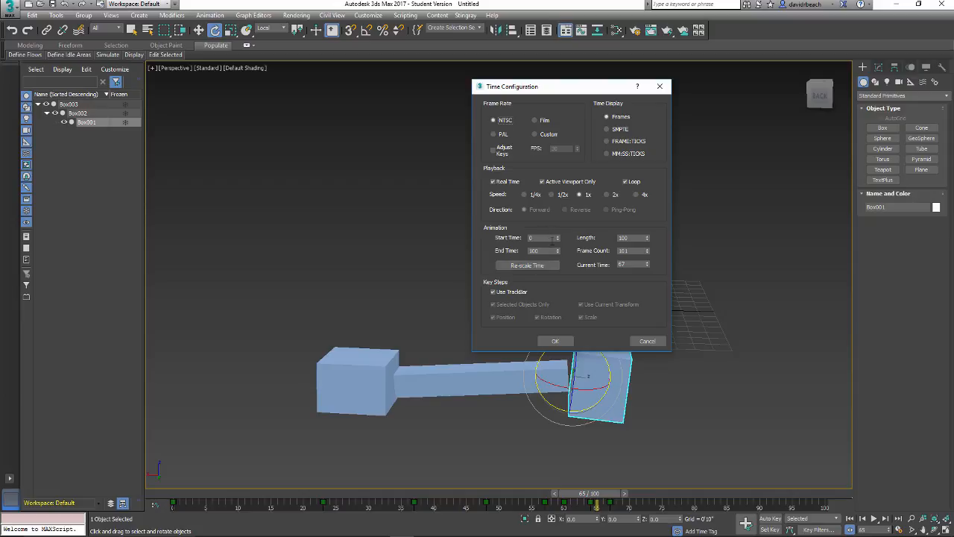
mouse_move(574, 246)
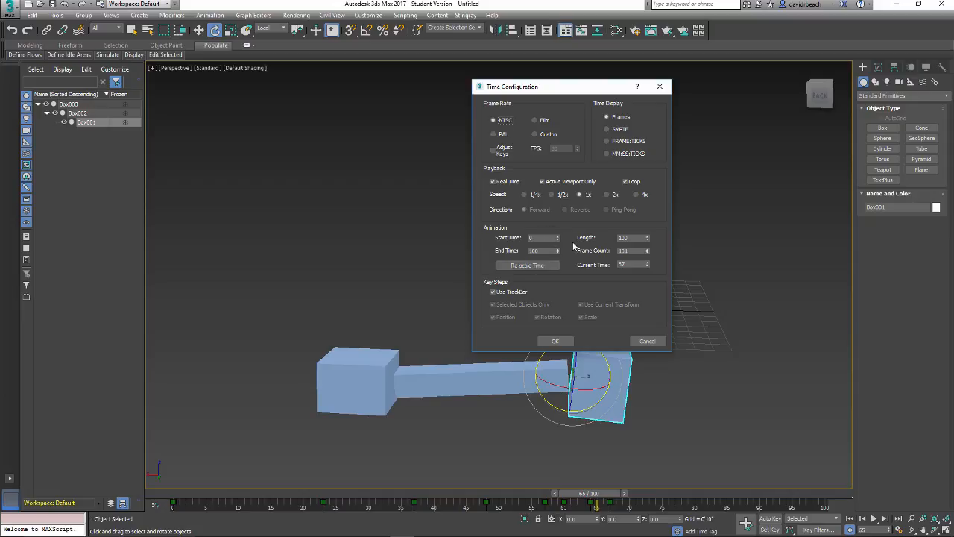
mouse_move(588, 254)
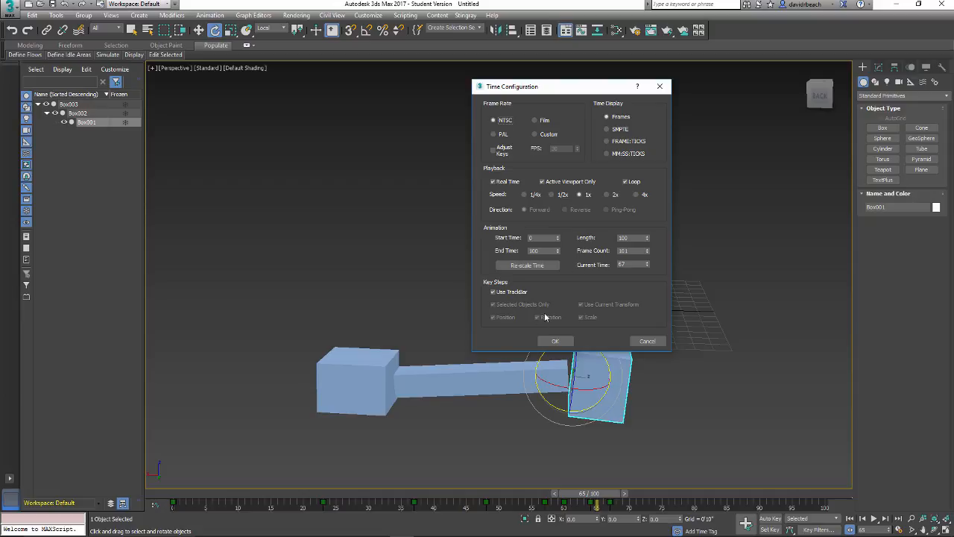
mouse_move(605, 301)
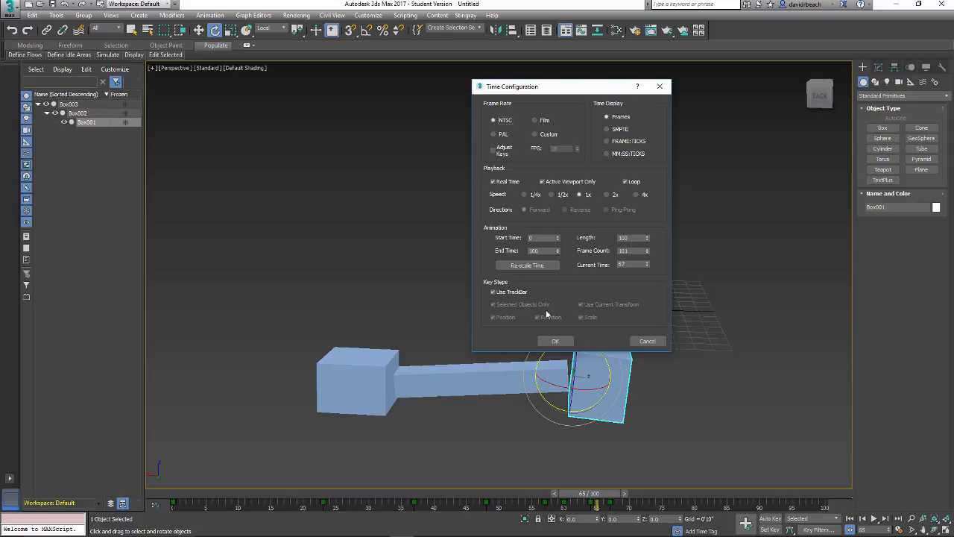
mouse_move(590, 283)
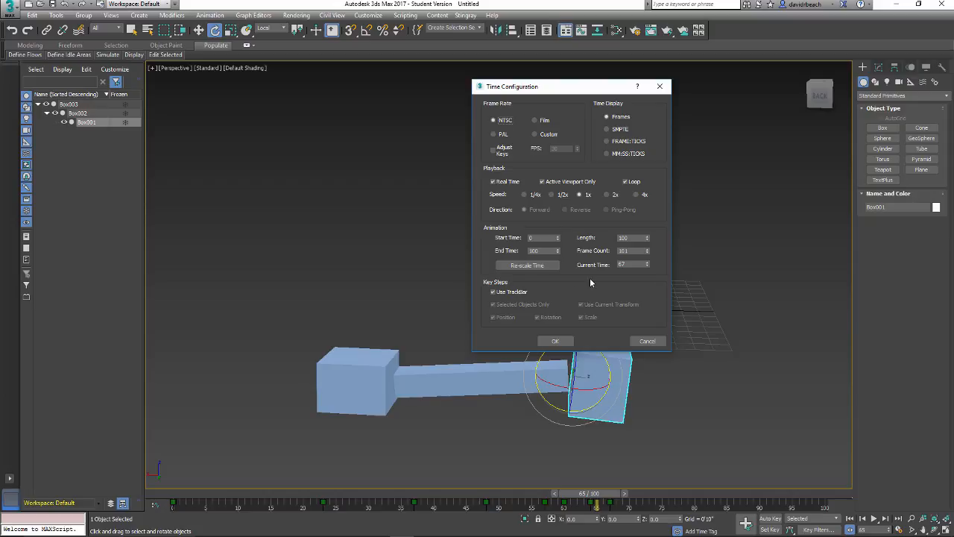
mouse_move(253, 458)
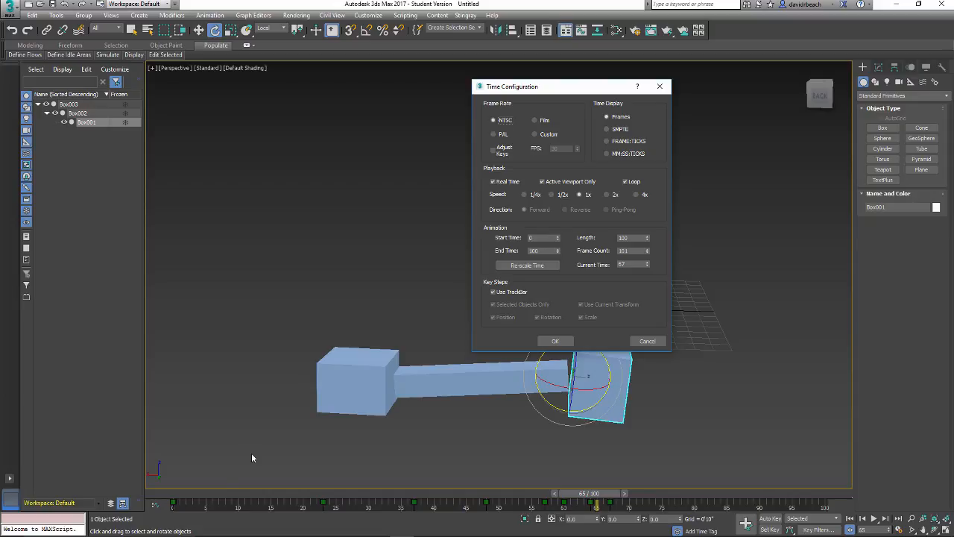
mouse_move(647, 242)
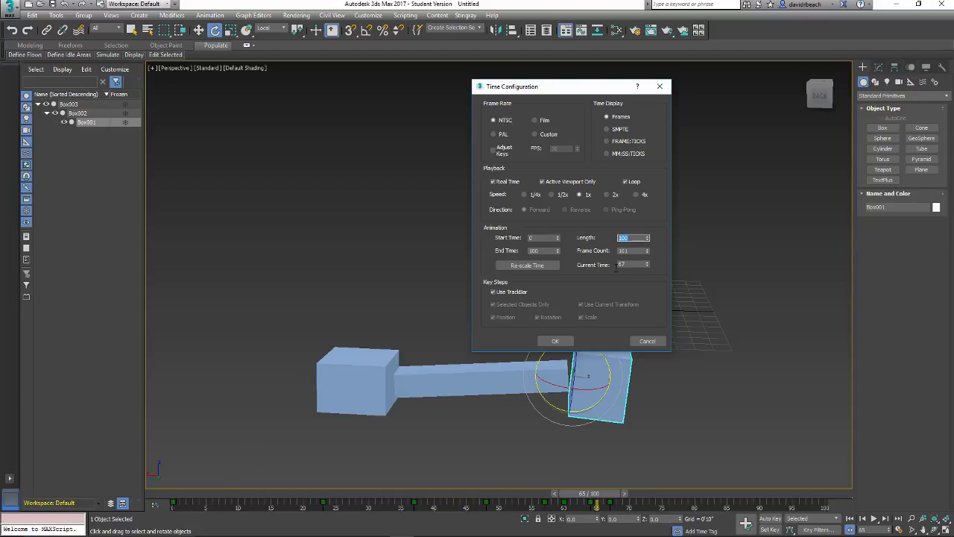
text(600)
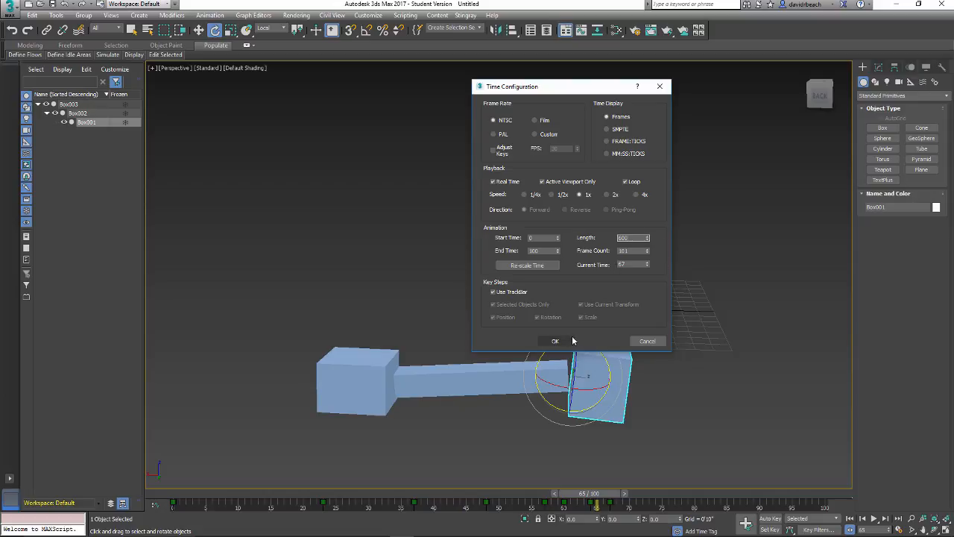
mouse_move(554, 340)
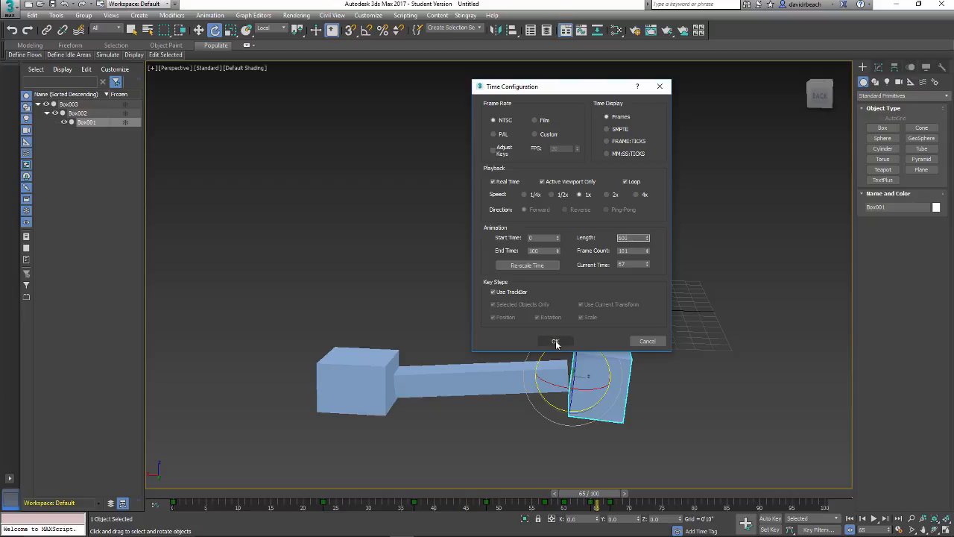
Confirm the 600-frame length and scrub the slider between the upright and flat arm poses
click(555, 340)
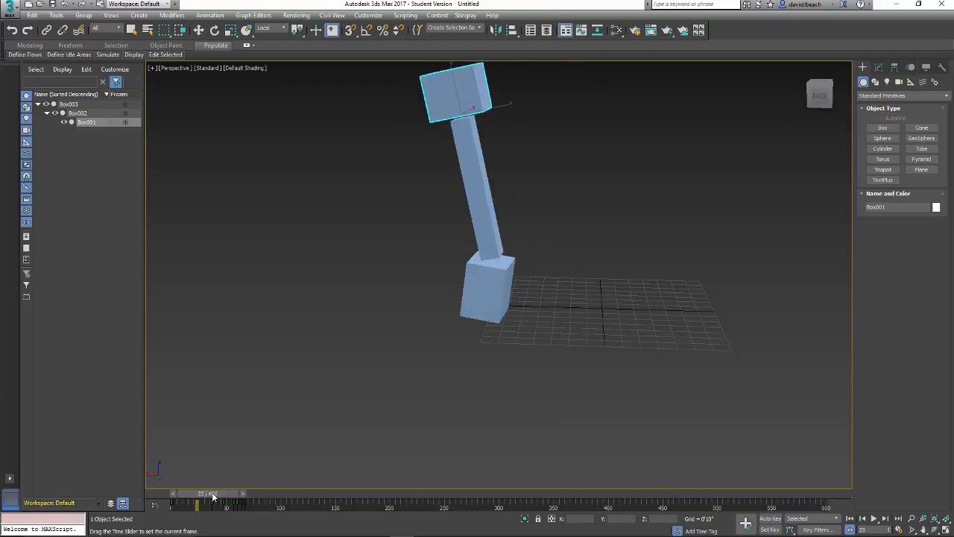
drag(215, 492, 280, 491)
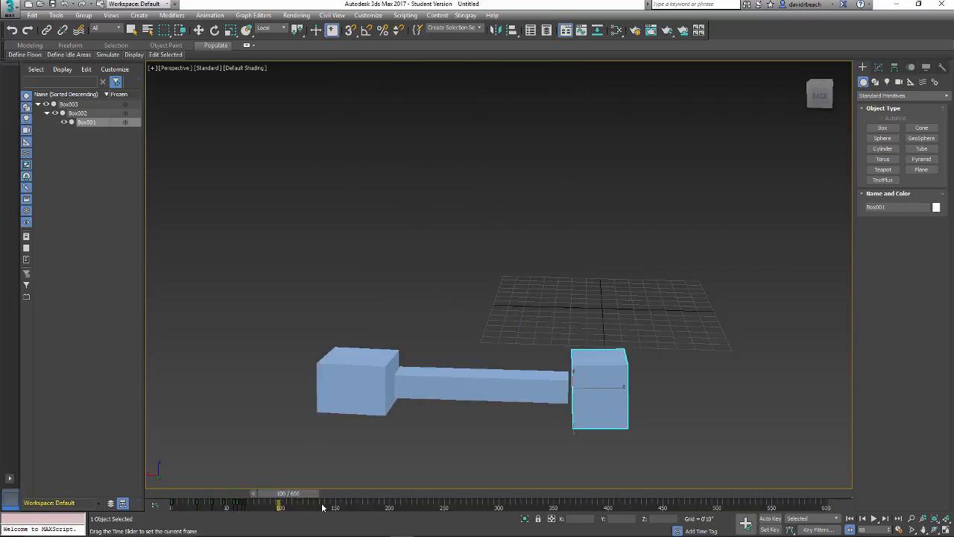
drag(277, 507, 828, 507)
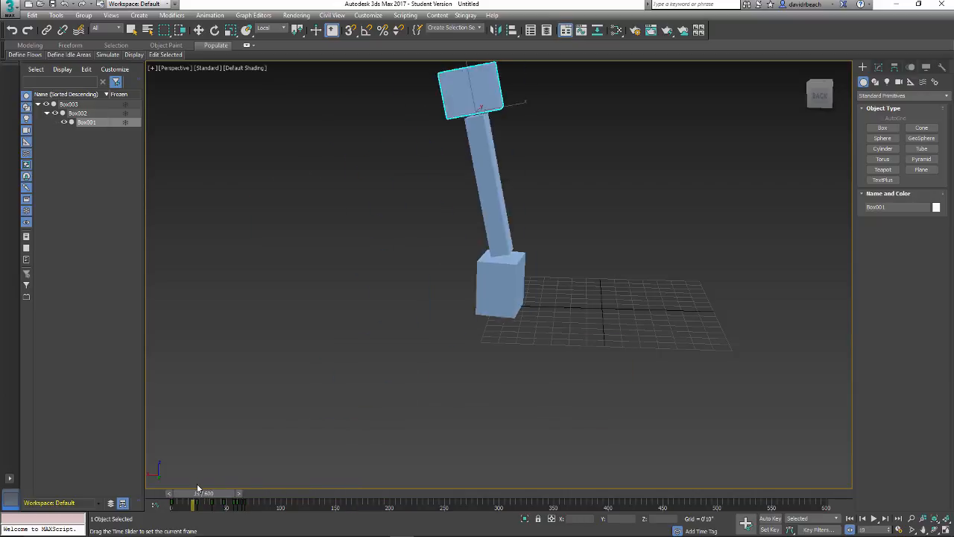
drag(197, 492, 778, 492)
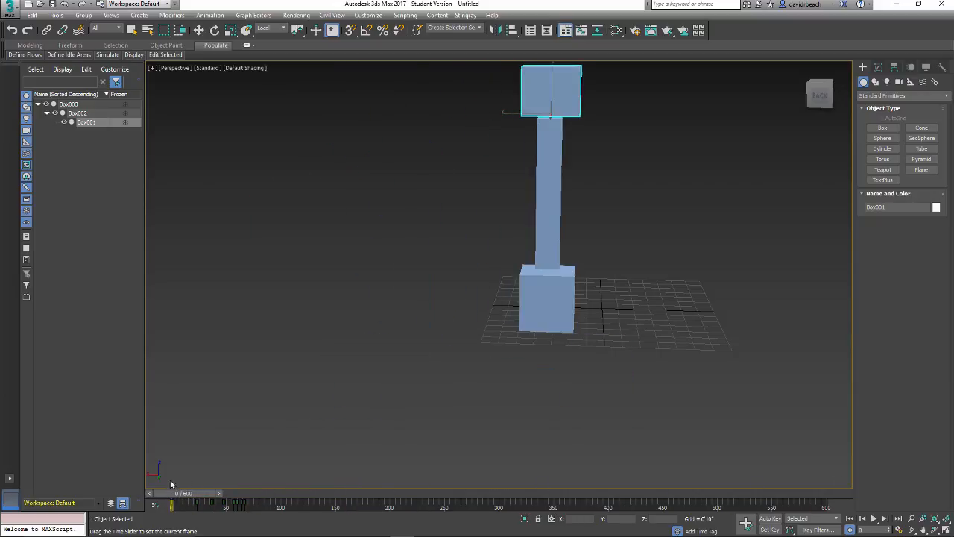
drag(172, 506, 693, 492)
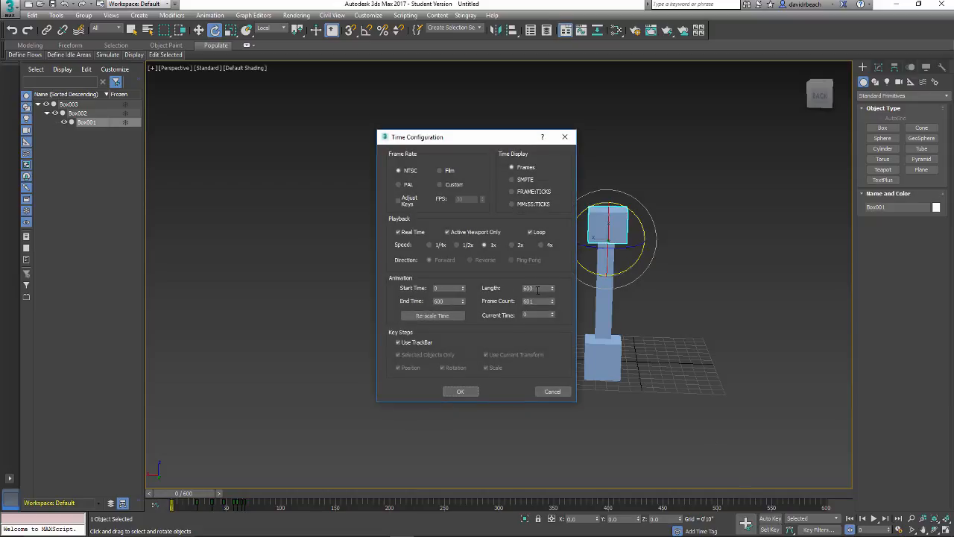
Set Length to 60, jump to the final flat pose, and reselect the top hammer box
text(60)
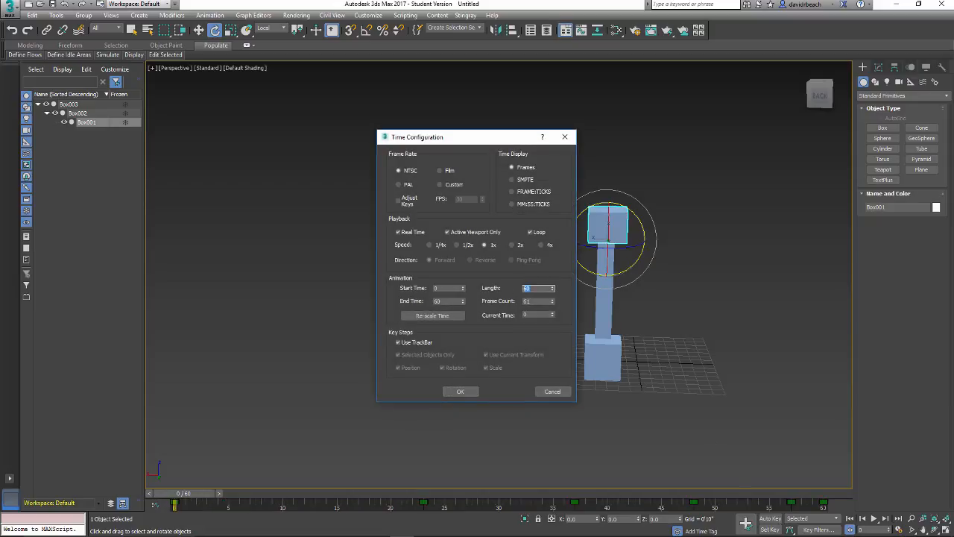
click(459, 391)
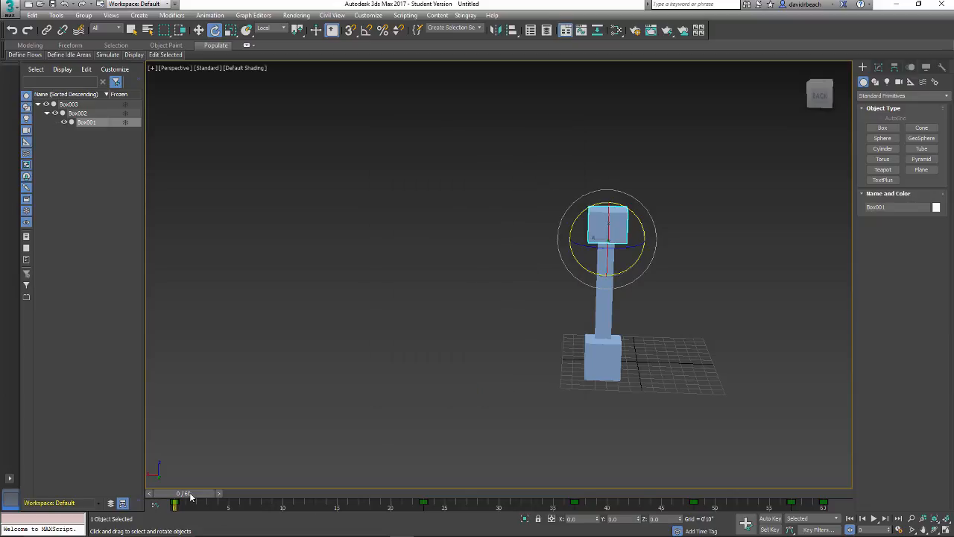
drag(176, 503, 823, 504)
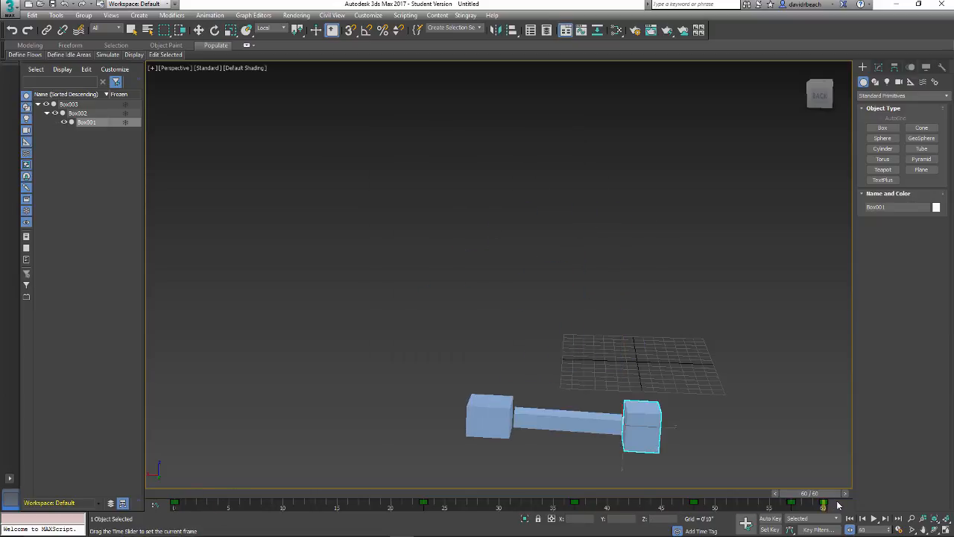
click(214, 30)
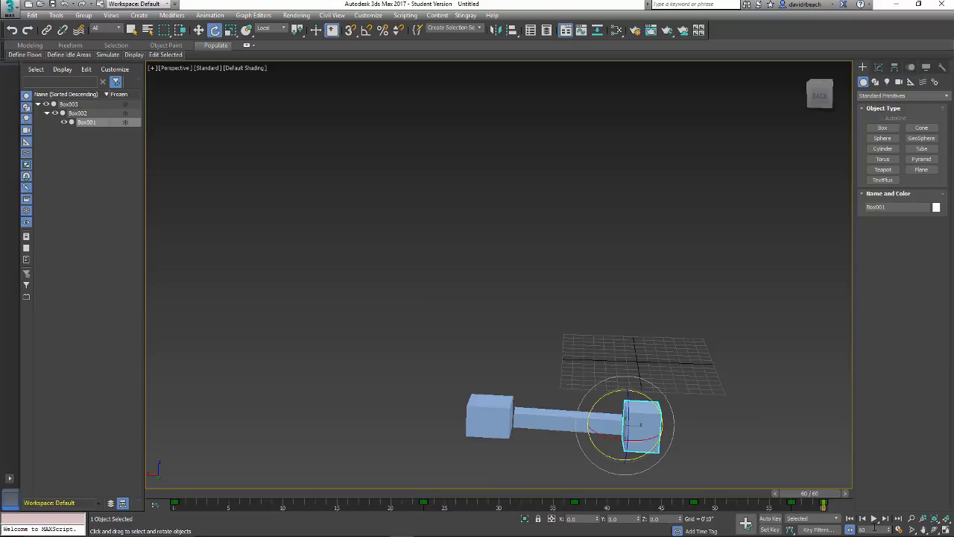
click(745, 519)
text(70)
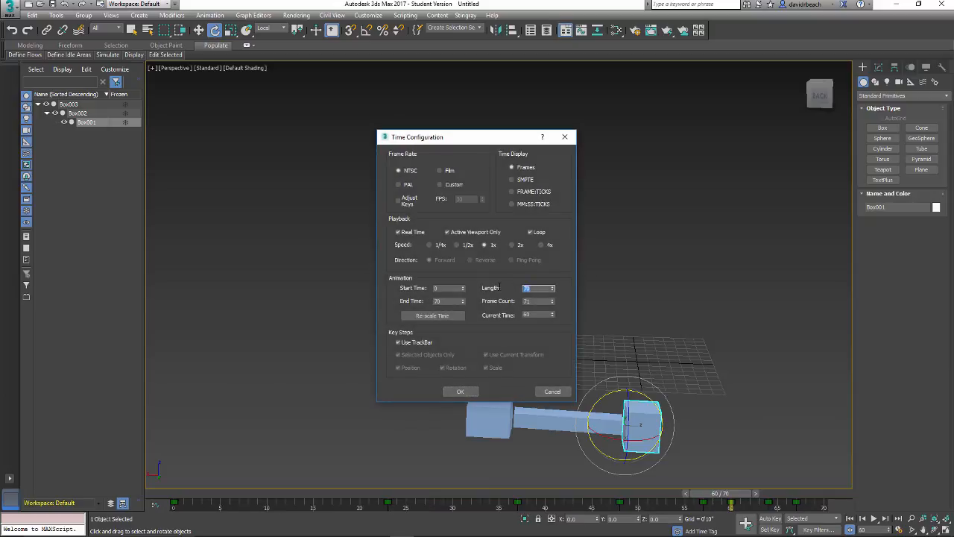
Apply the new length and scrub from a mid-swing tilt to the flat end pose
click(459, 390)
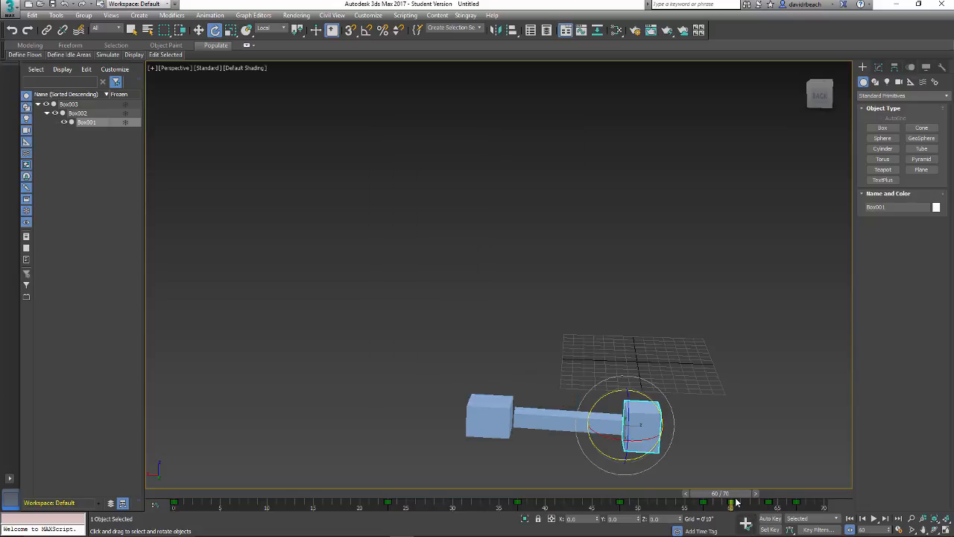
drag(718, 492, 414, 492)
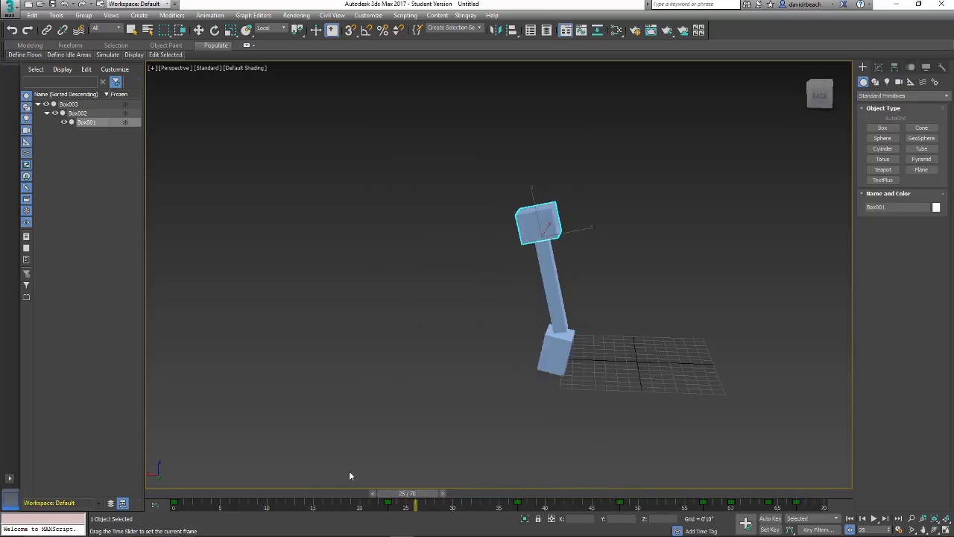
drag(415, 507, 805, 507)
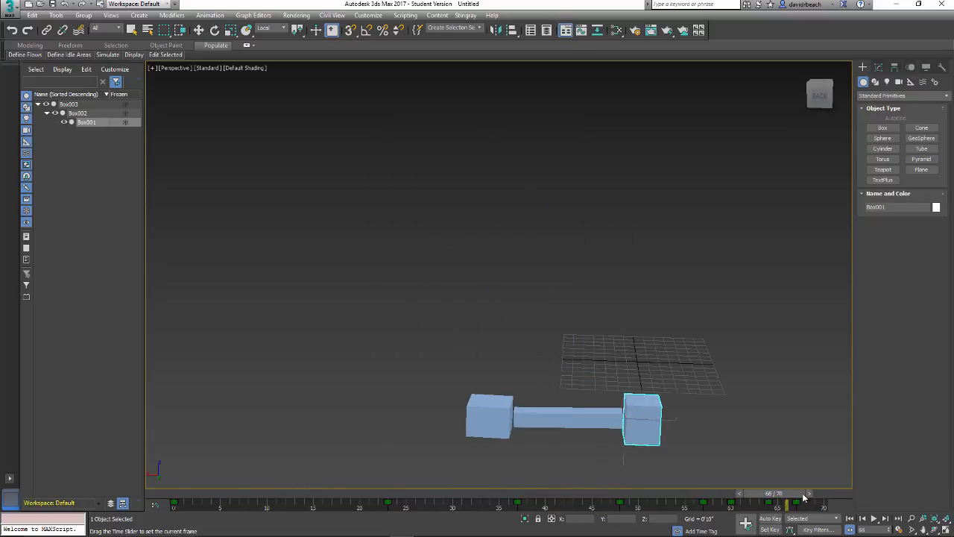